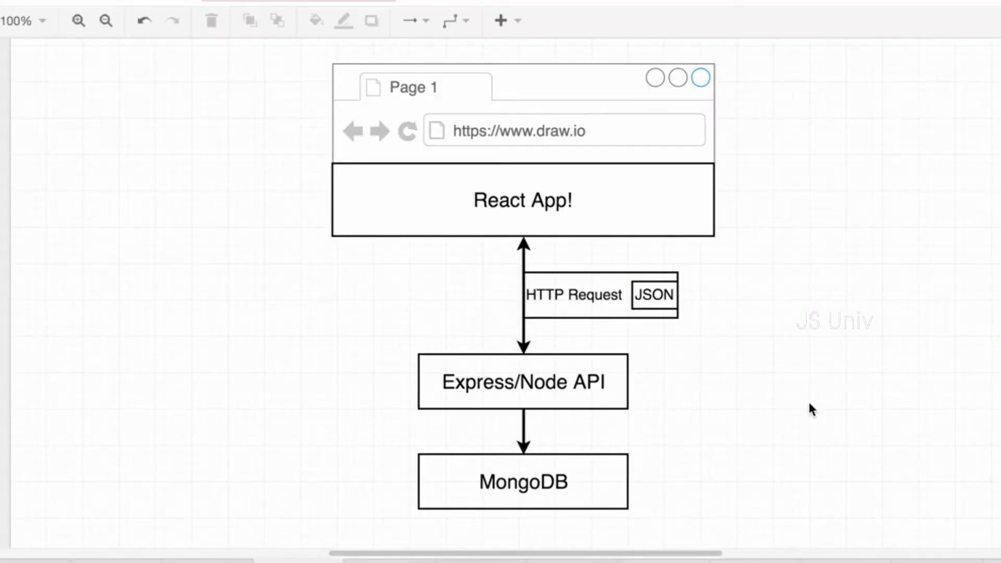
Point out the Express/Node API box in the architecture diagram, then clear the selection.
click(523, 381)
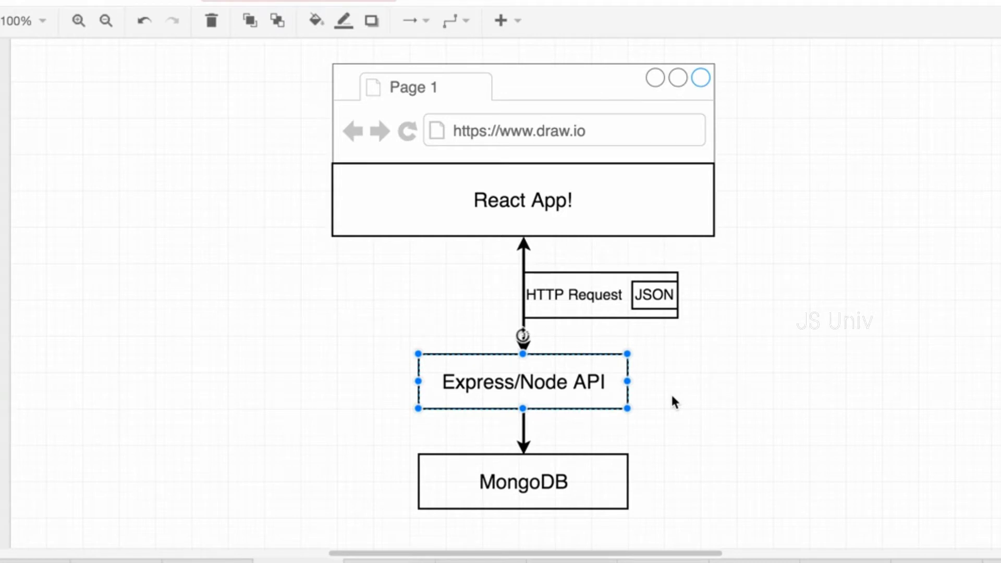
click(699, 384)
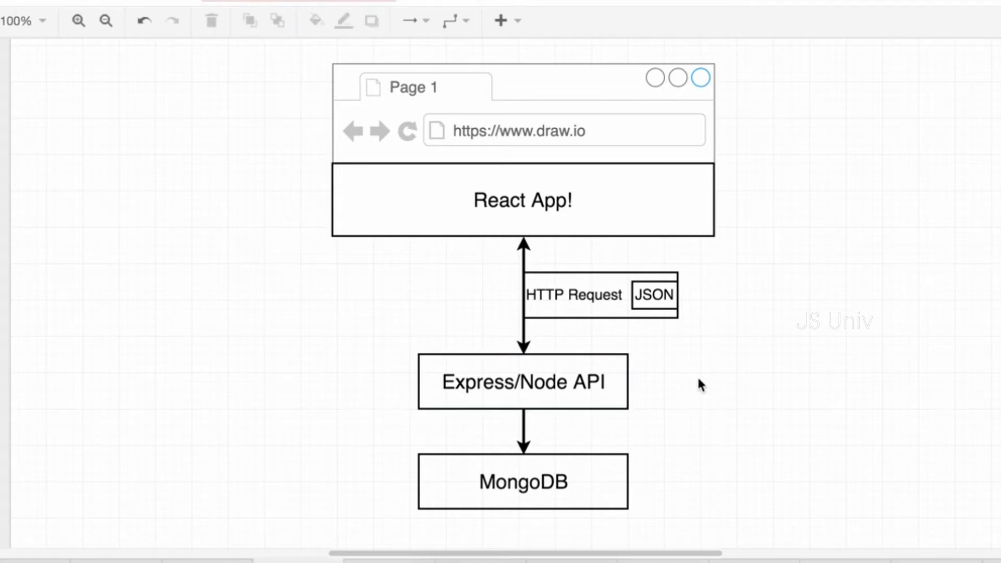
click(522, 382)
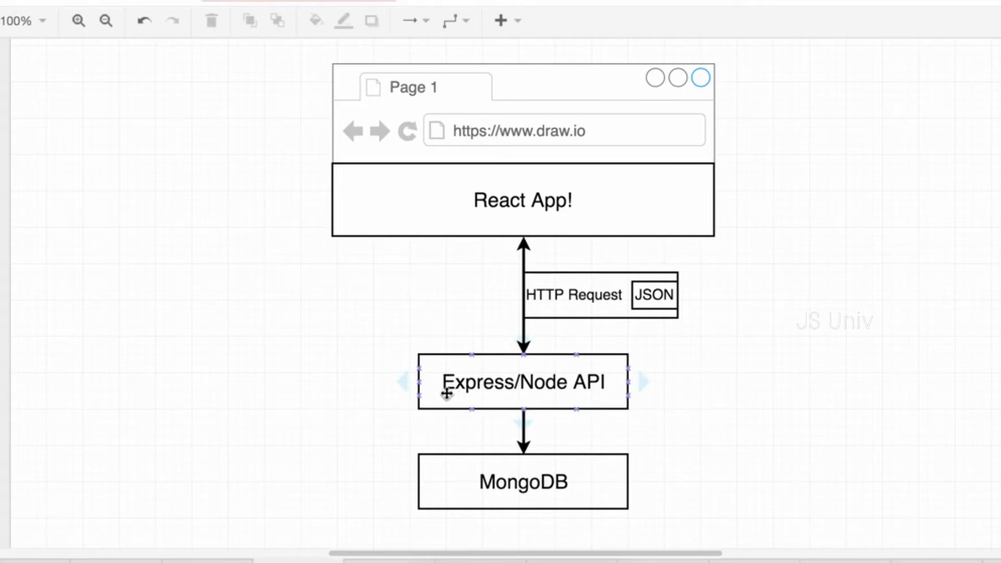
click(803, 397)
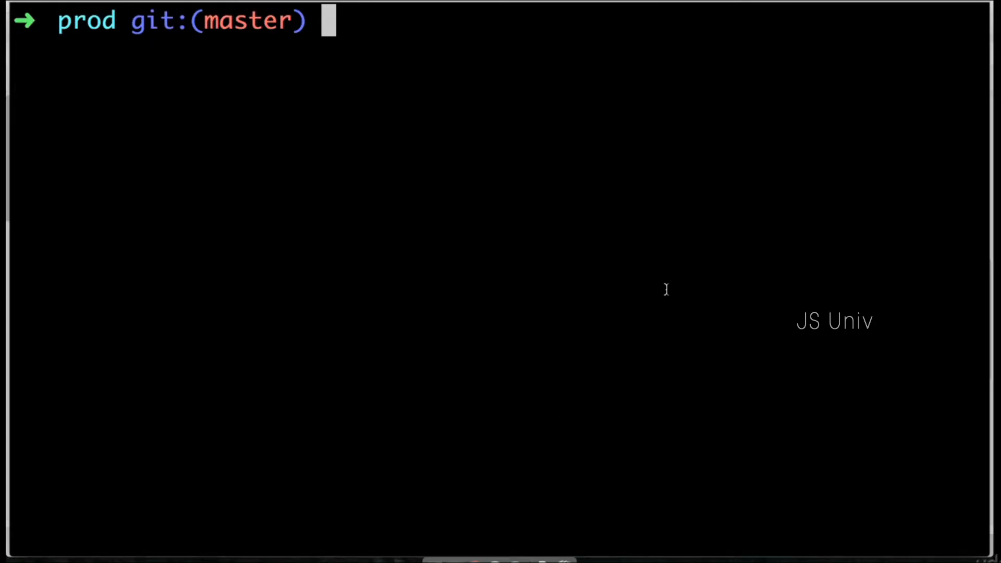
Switch to Terminal and create the server directory inside prod with mkdir, then cd into it.
double_click(85, 21)
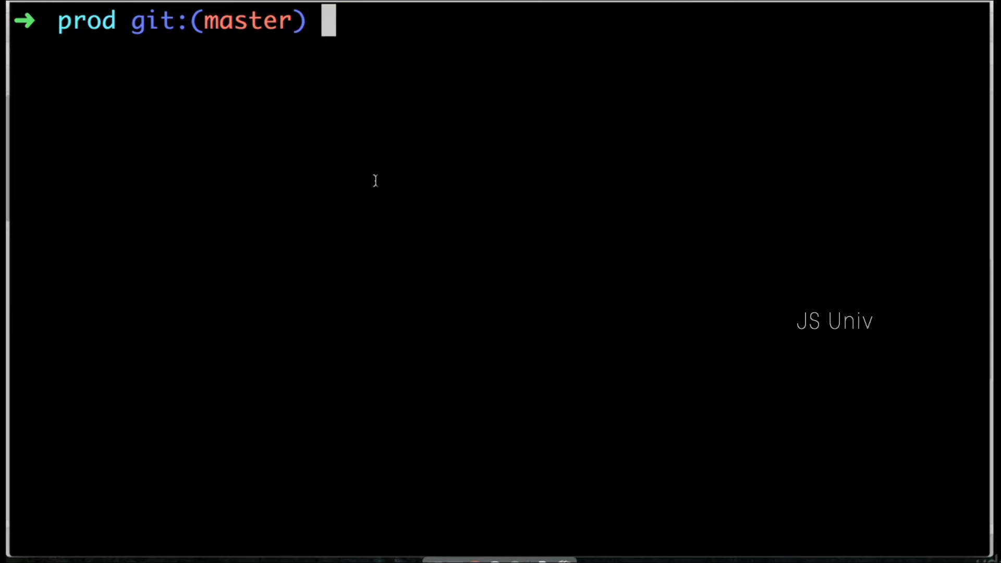
mouse_move(503, 151)
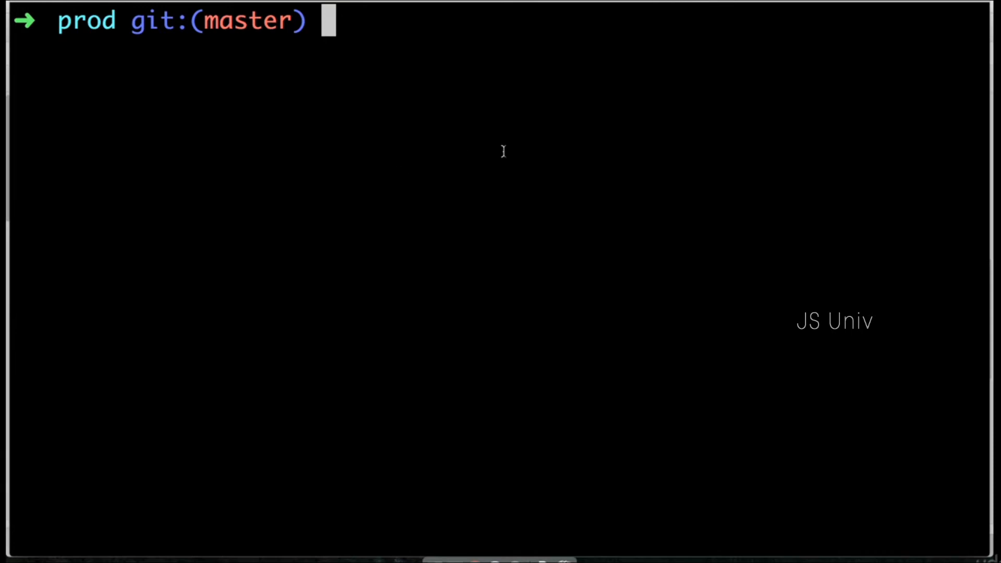
text(mkdir server)
text(cd server)
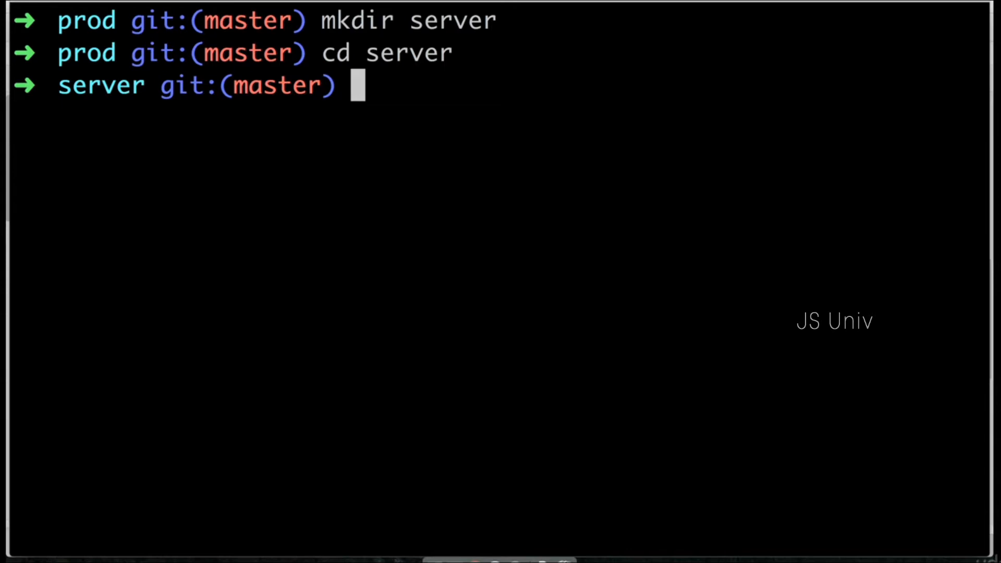
Run npm init accepting all defaults, then list the folder to confirm package.json exists.
text(npm init)
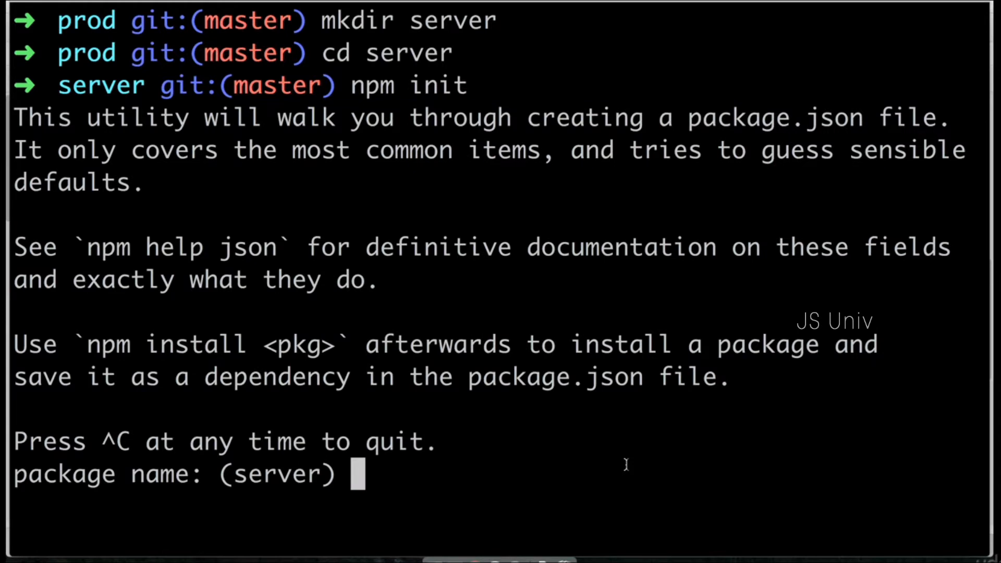
mouse_move(132, 483)
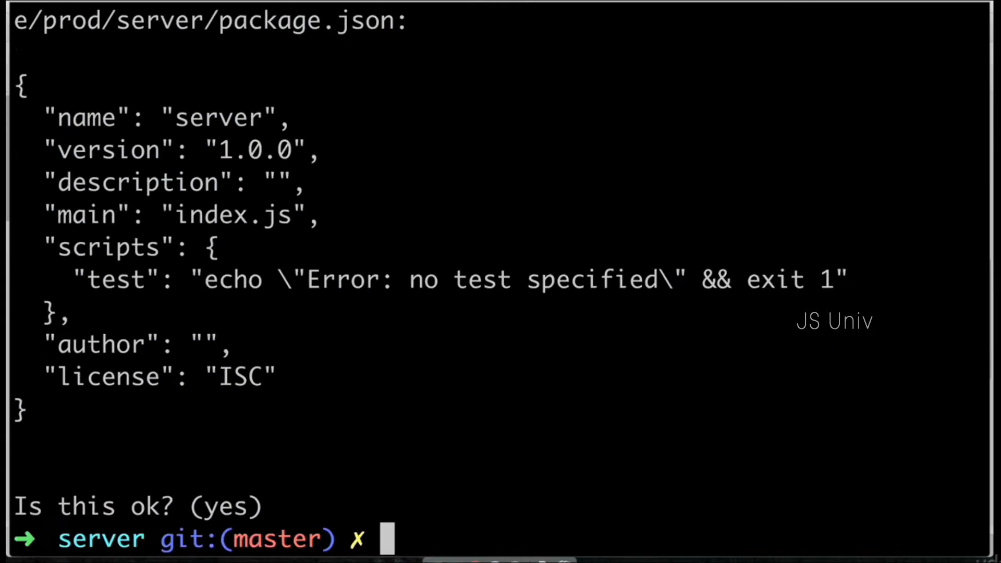
mouse_move(617, 413)
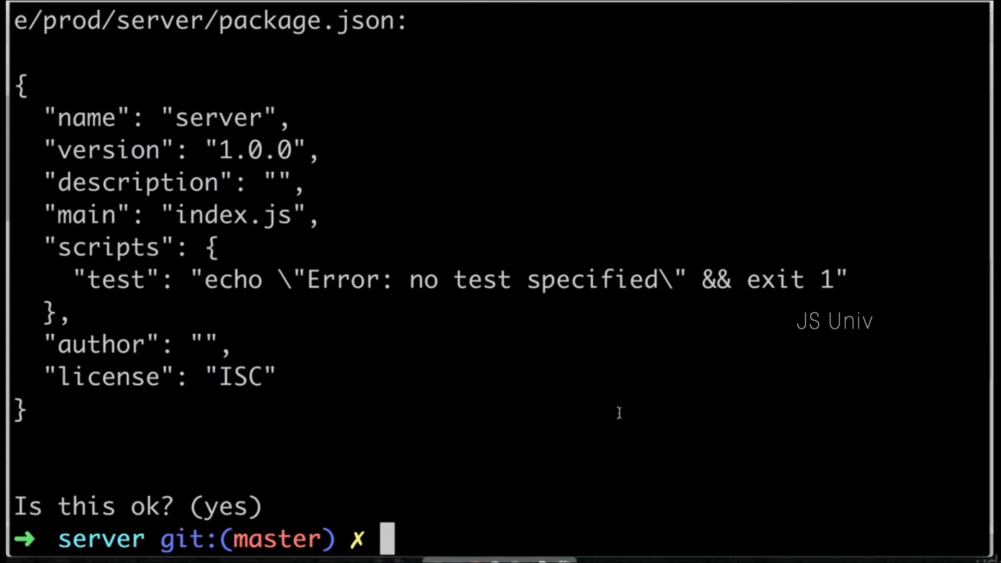
text(ls)
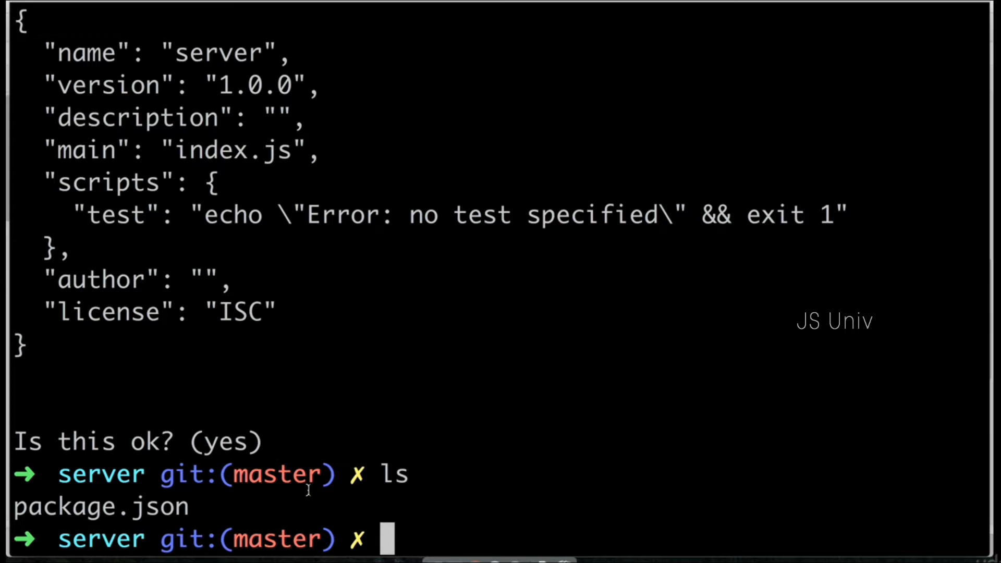
Install Express with npm install --save express, then start cat package.json to check it.
text(npm)
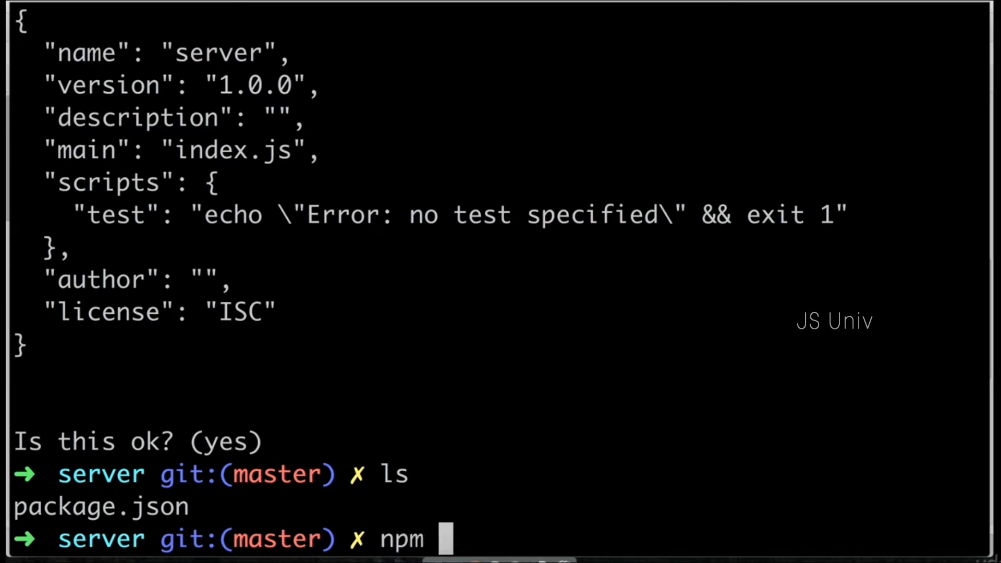
text(install)
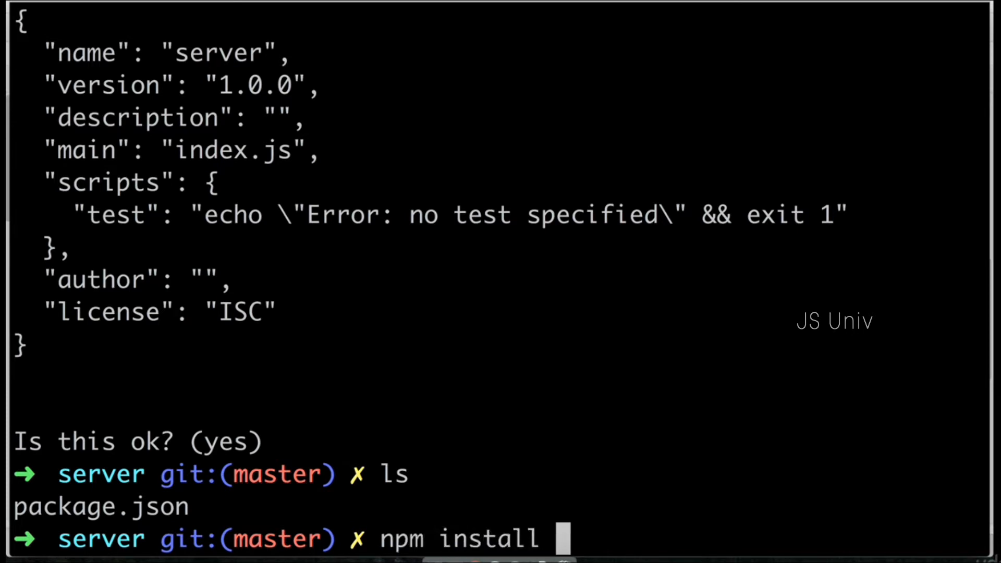
text(--save express)
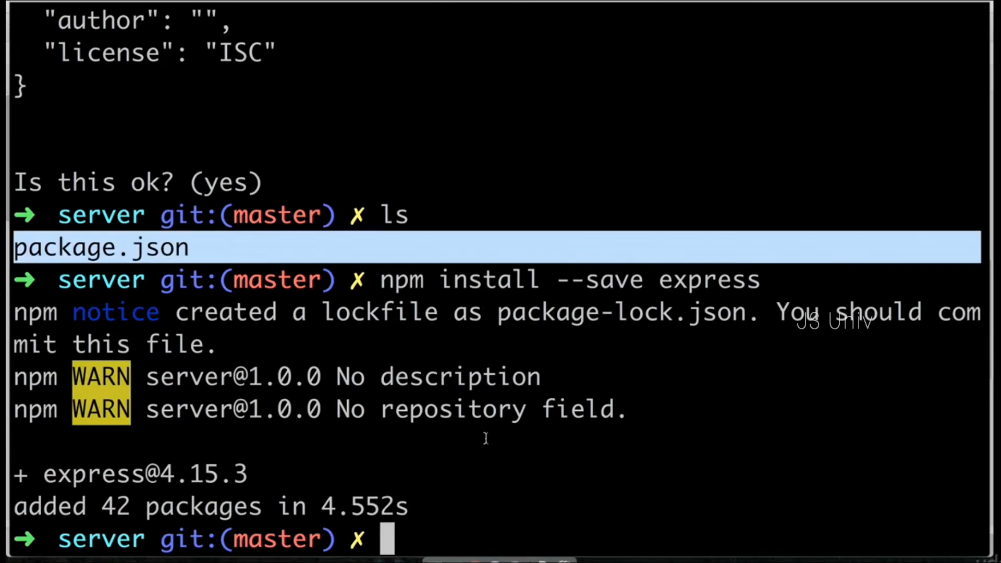
text(cat package.json)
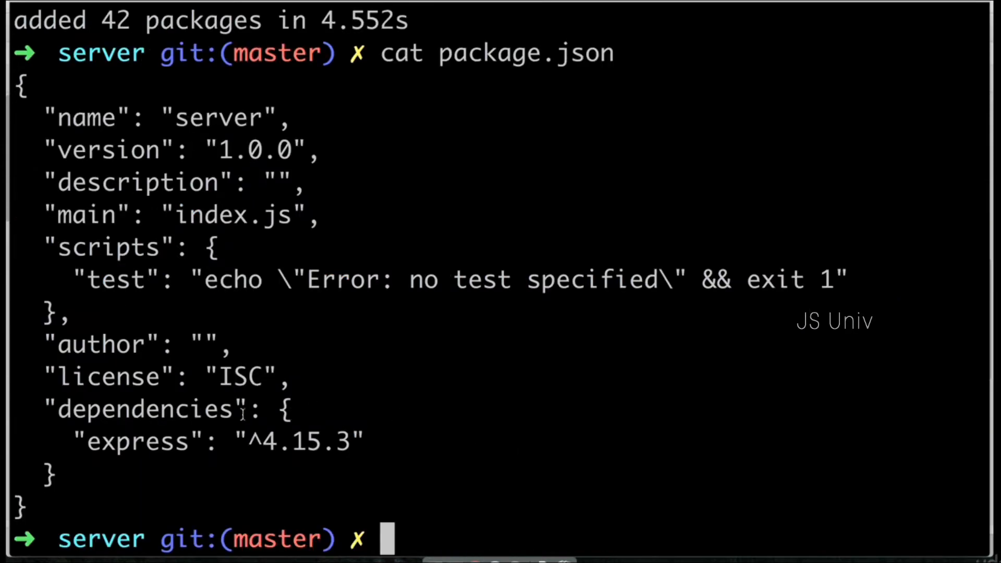
Highlight the dependencies entry showing express ^4.15.3 in package.json.
double_click(153, 409)
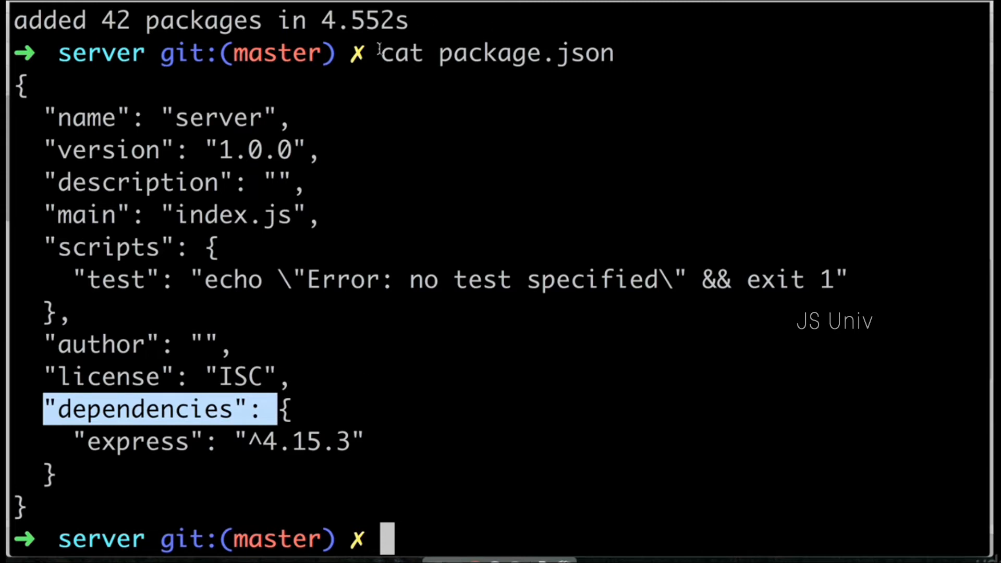
double_click(400, 53)
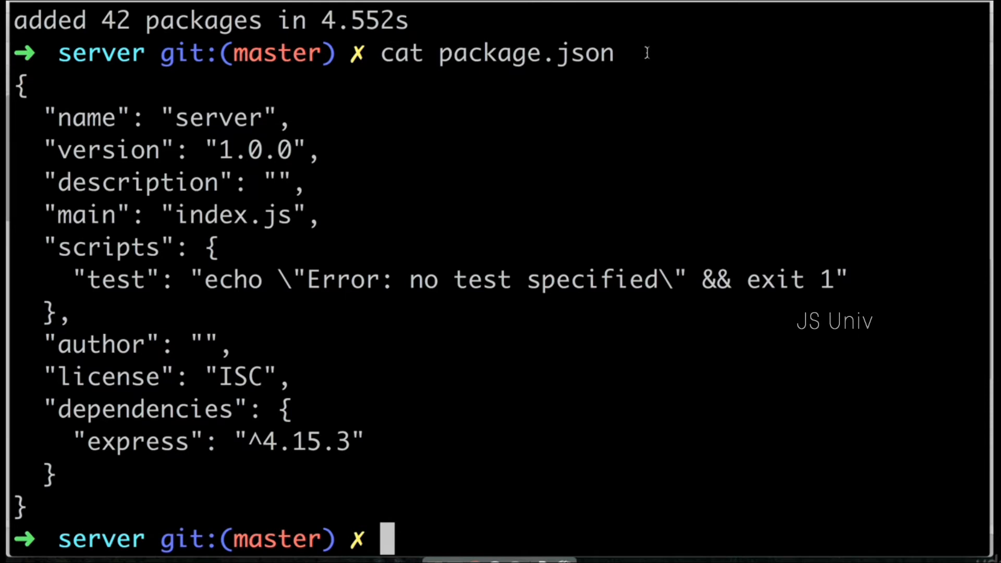
double_click(400, 53)
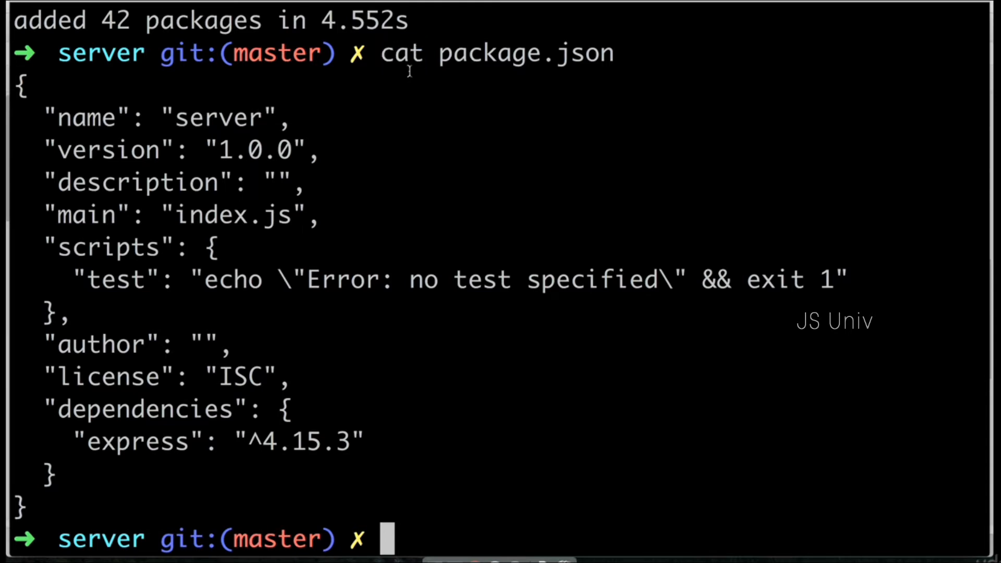
mouse_move(70, 439)
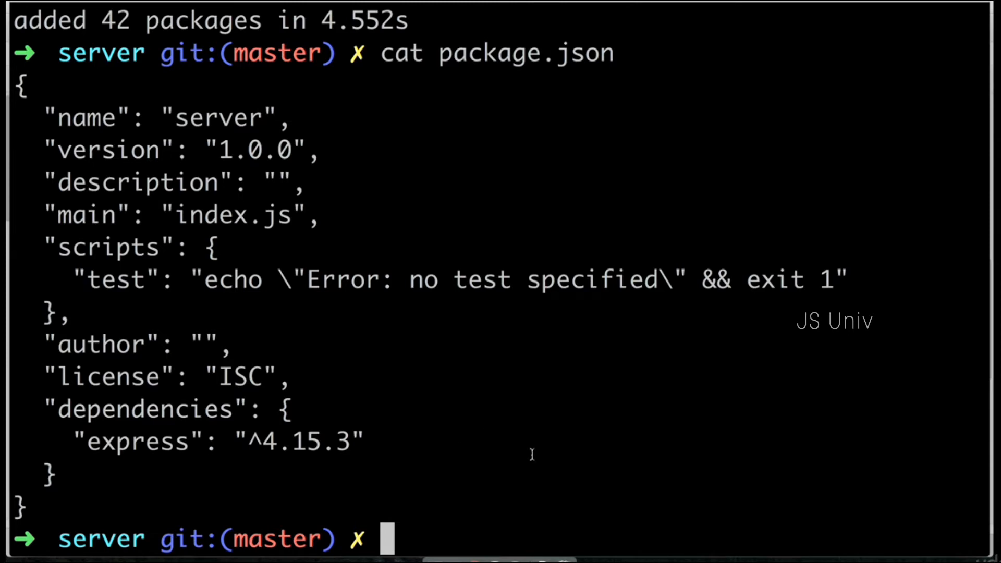
mouse_move(473, 237)
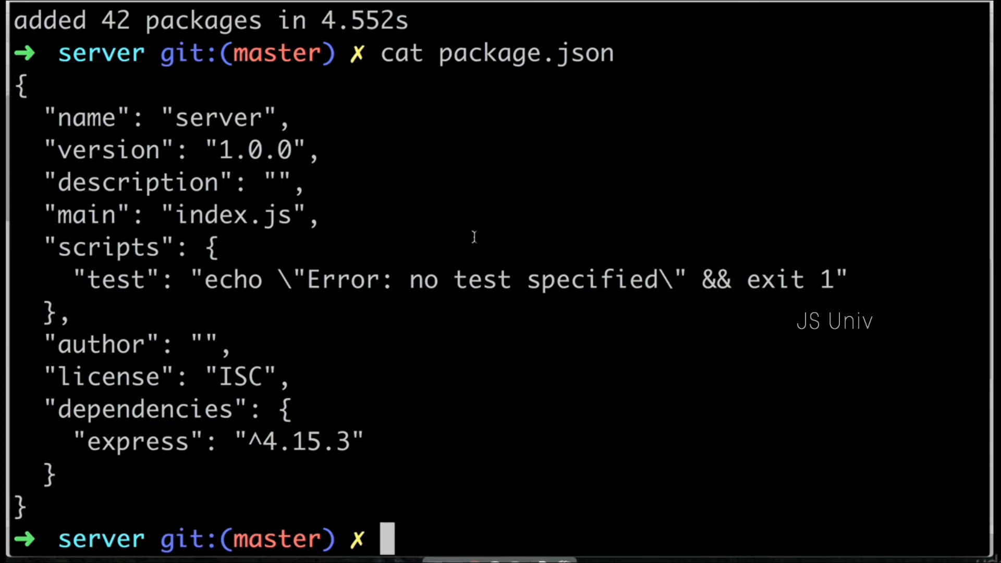
mouse_move(518, 434)
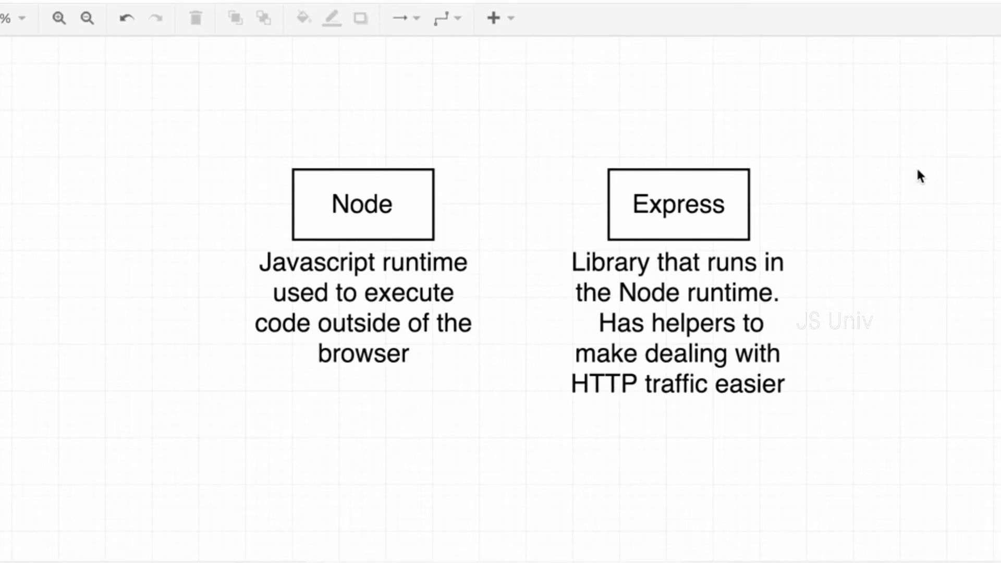
mouse_move(933, 179)
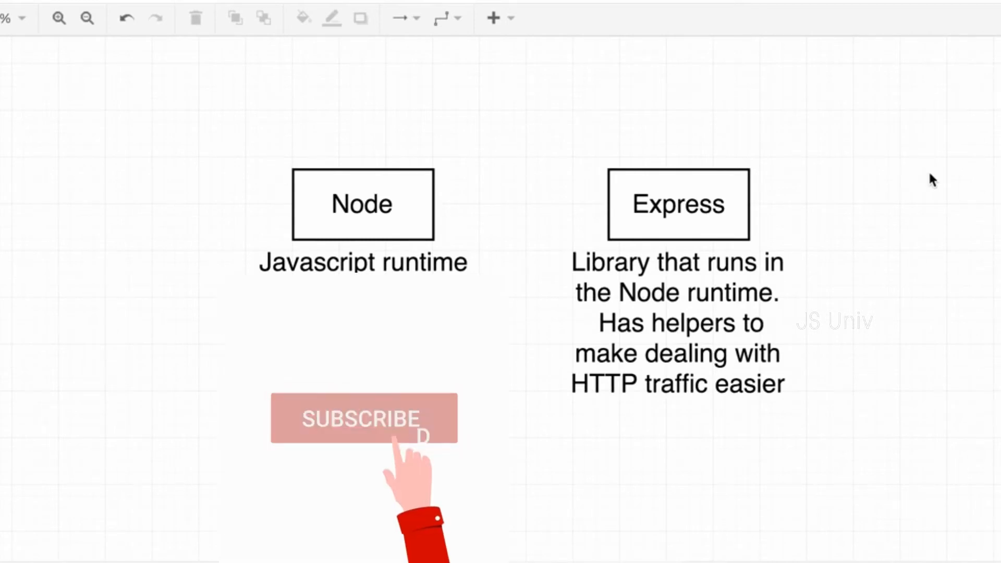
click(361, 418)
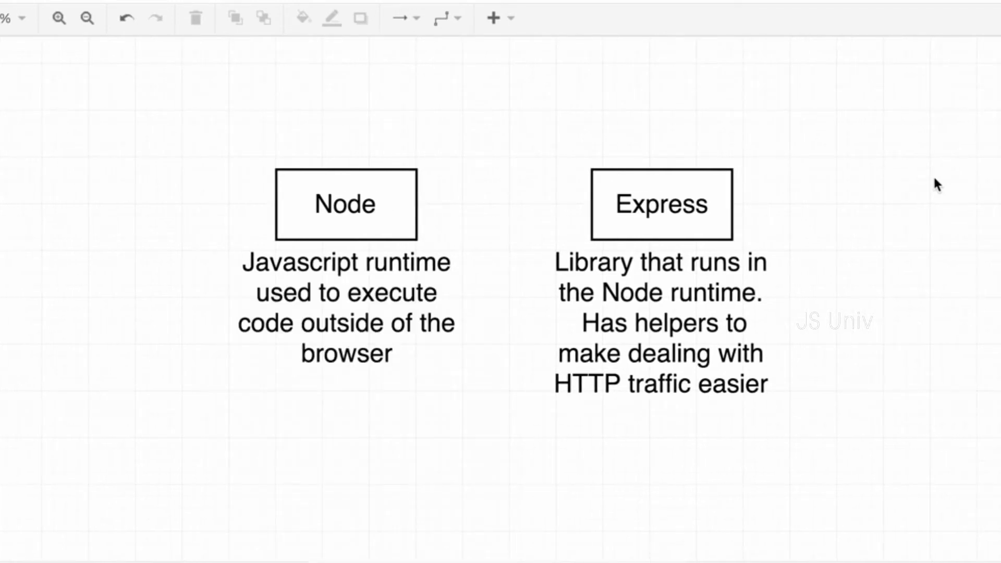
click(346, 204)
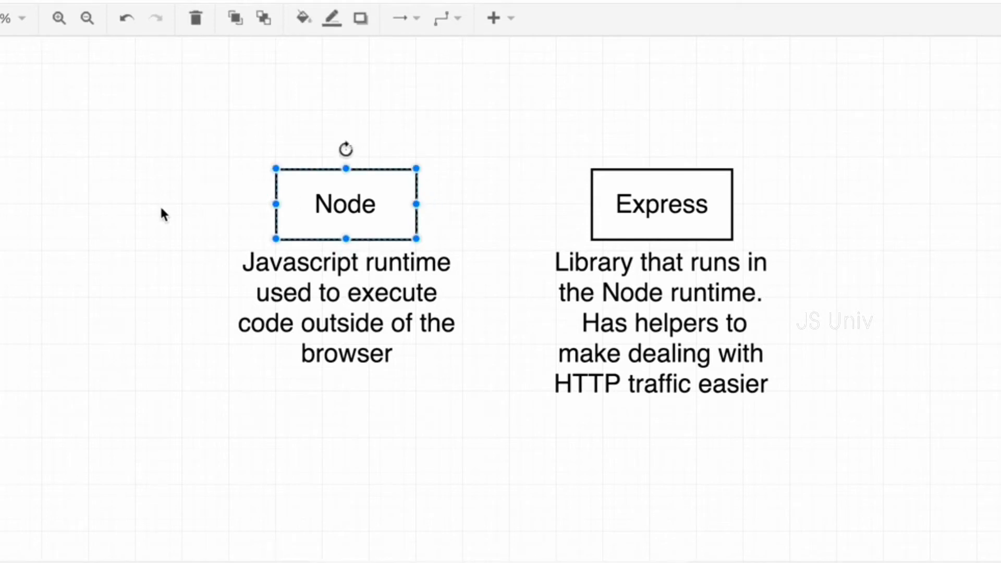
click(70, 346)
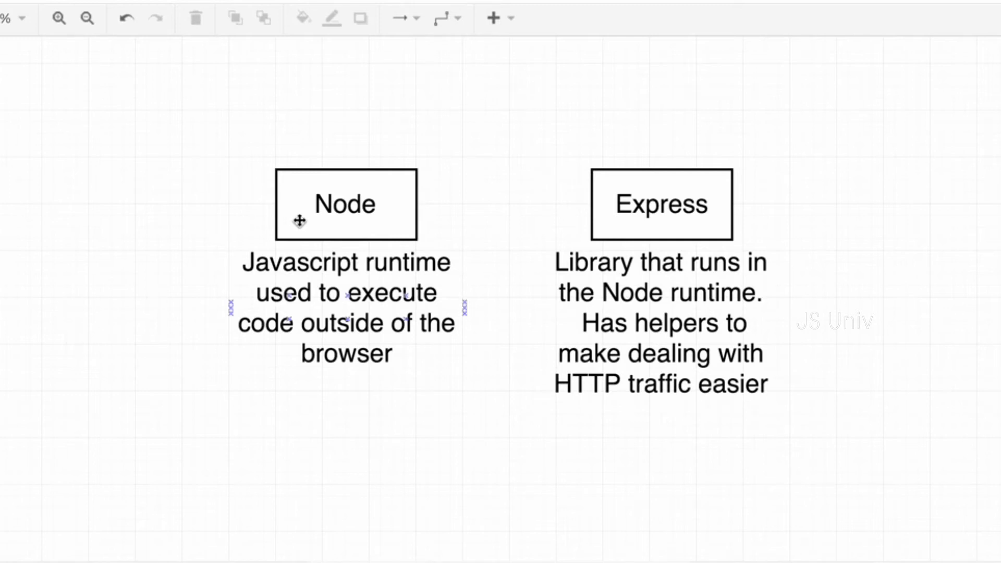
click(345, 204)
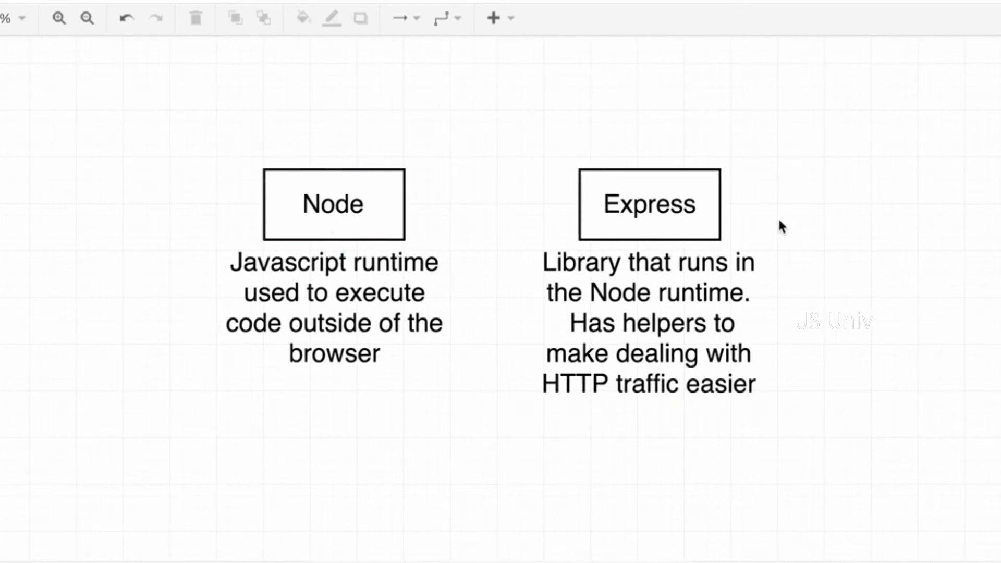
mouse_move(826, 223)
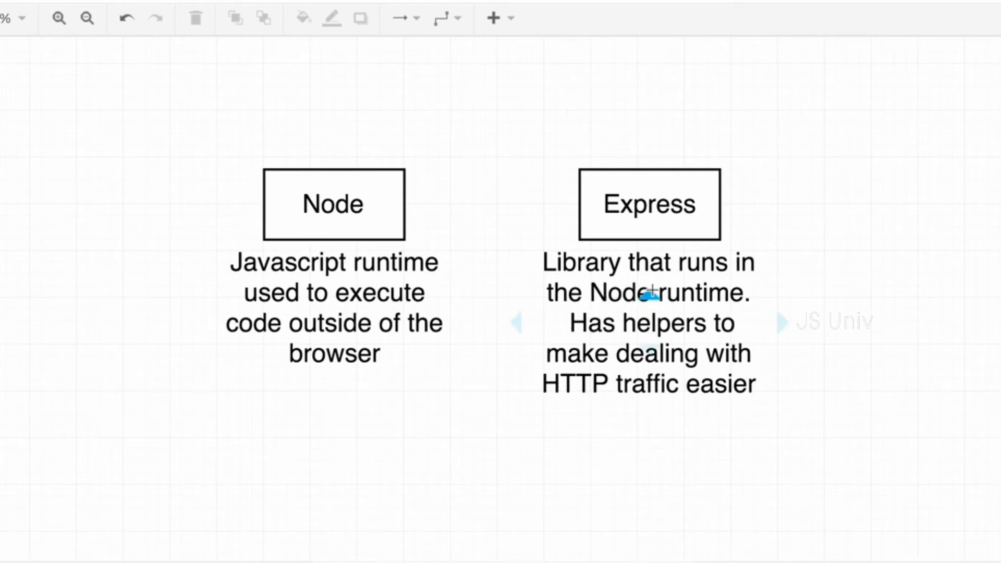
click(649, 204)
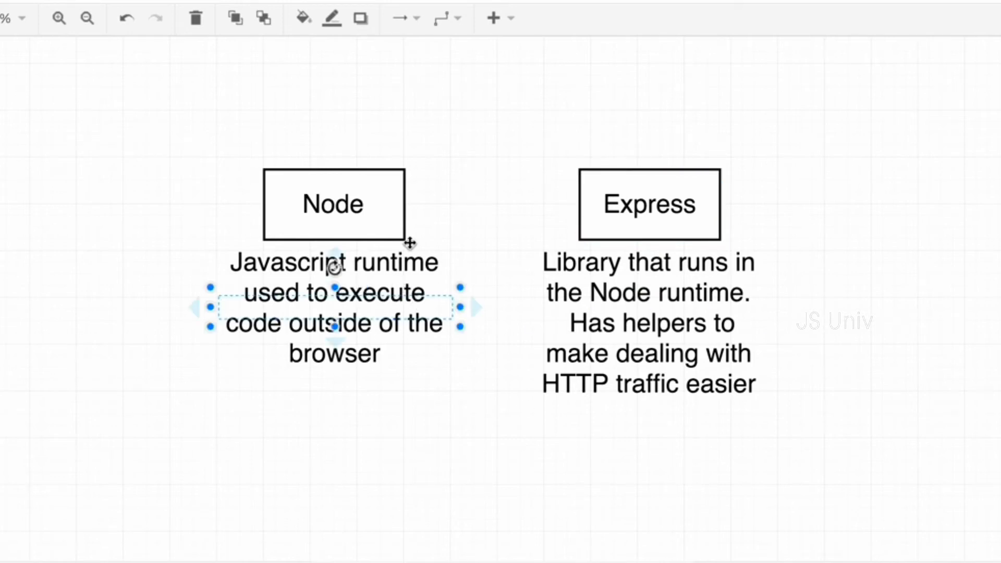
click(482, 488)
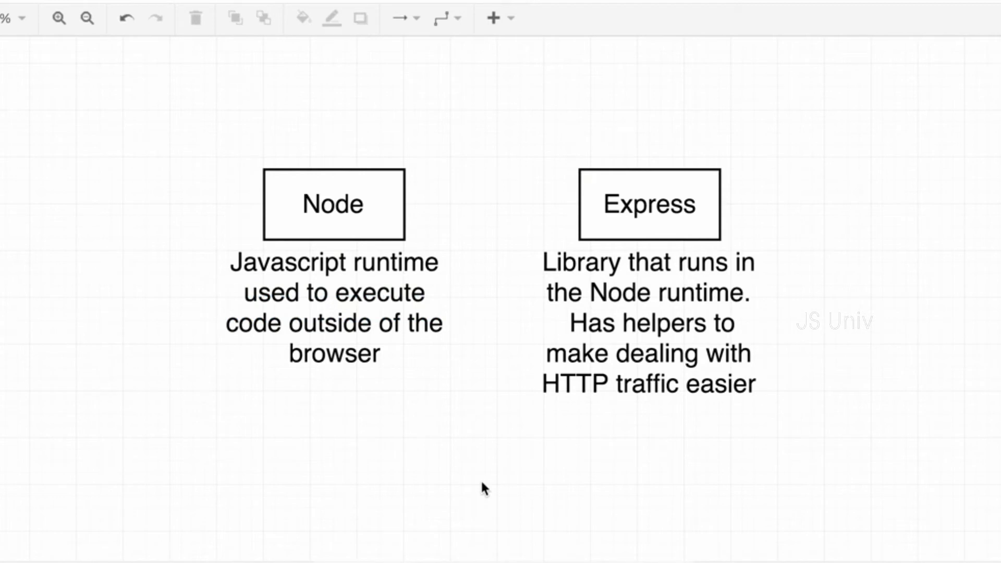
click(649, 205)
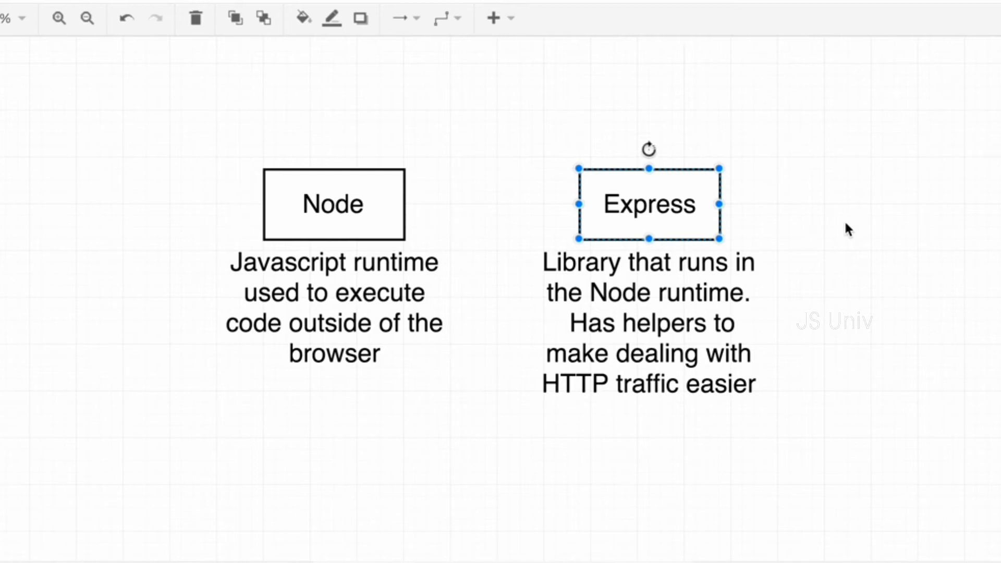
click(529, 170)
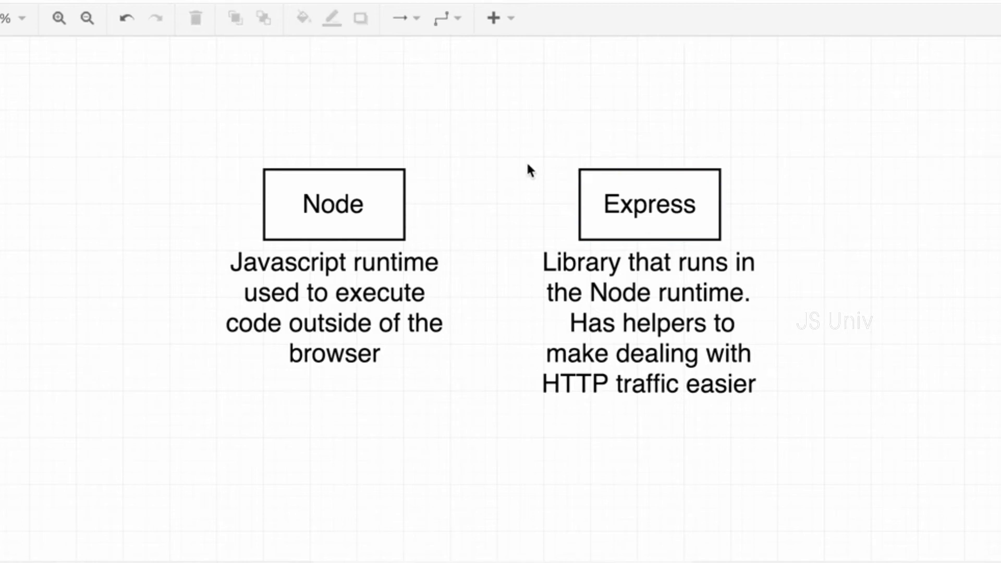
click(650, 204)
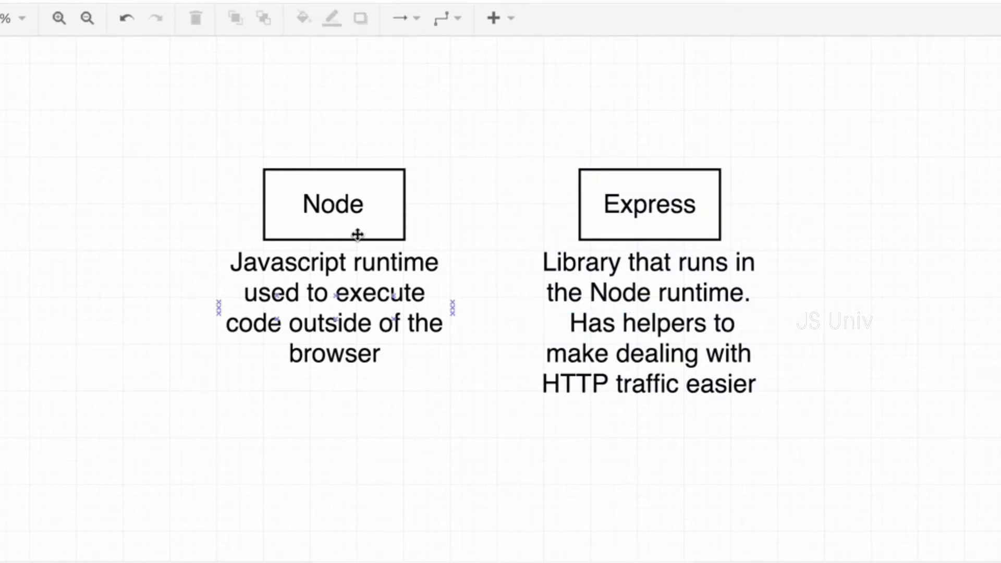
click(332, 204)
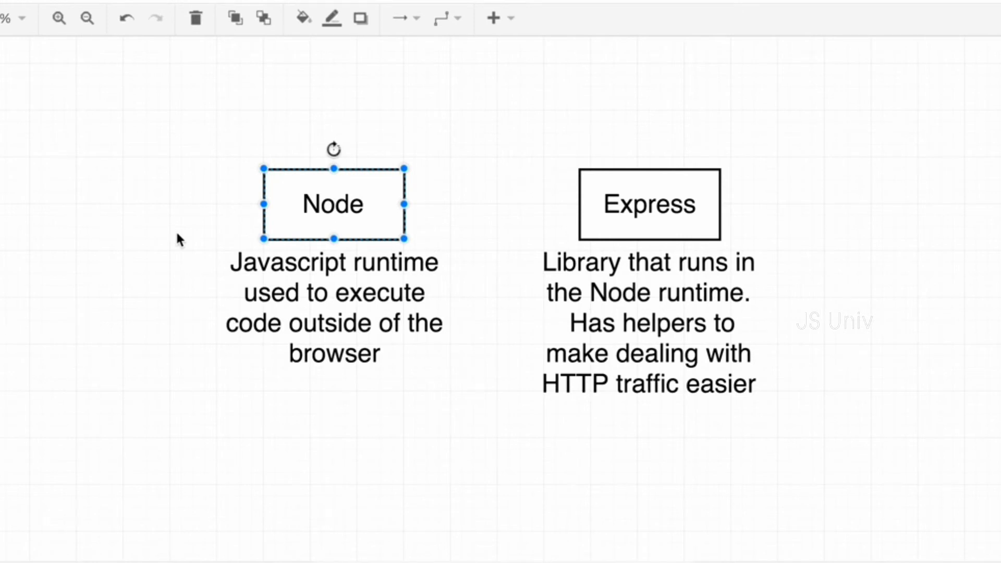
mouse_move(415, 409)
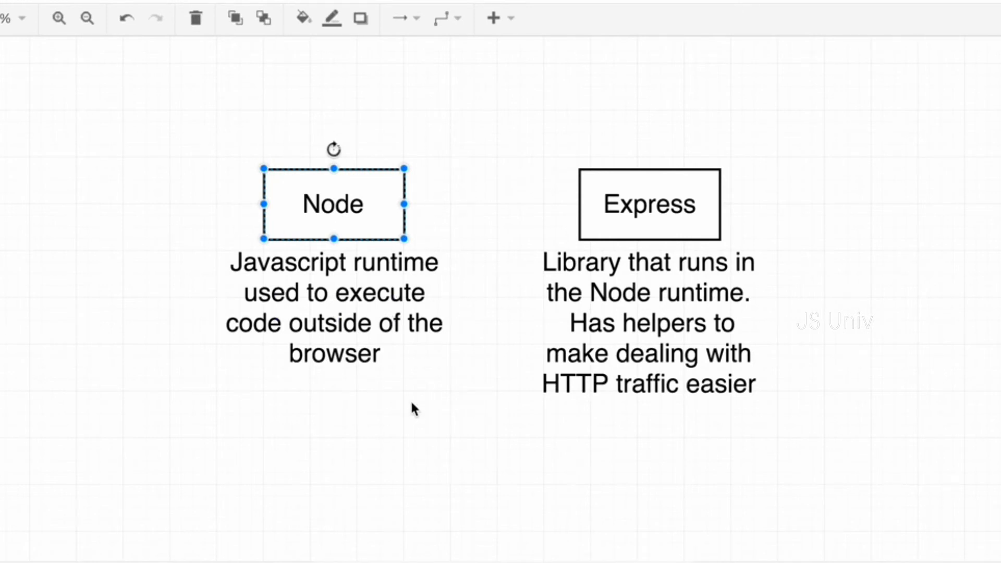
click(462, 107)
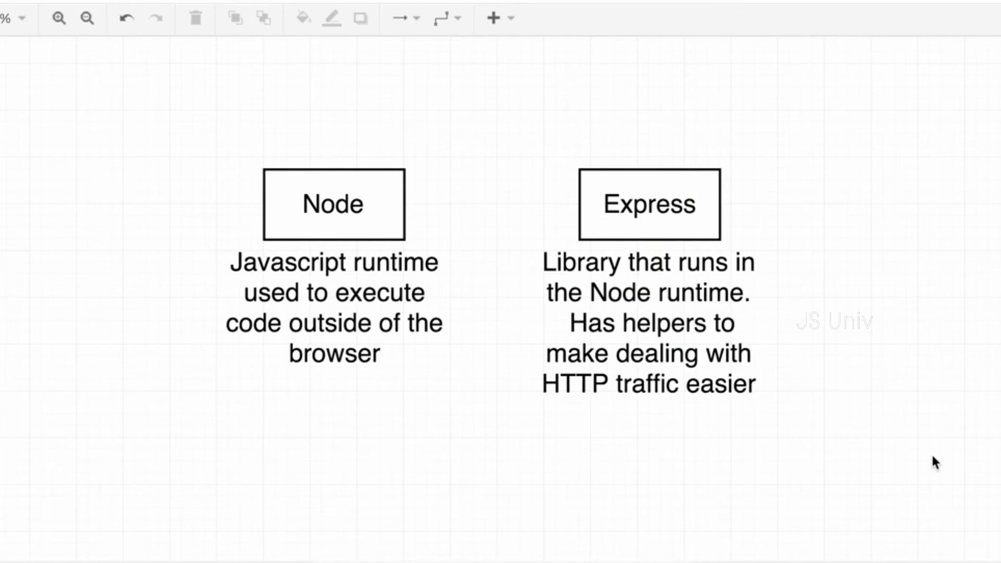
mouse_move(345, 365)
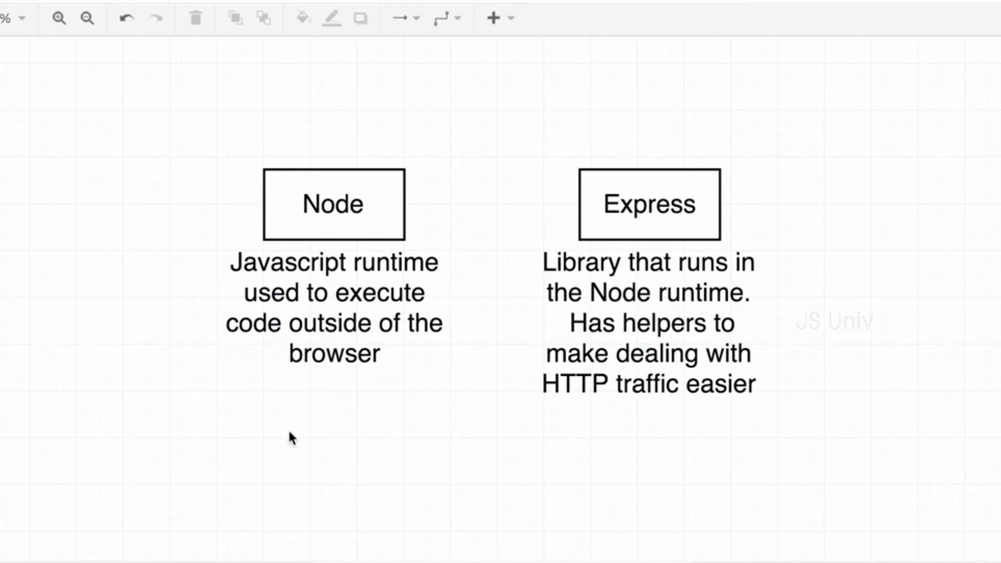
mouse_move(36, 465)
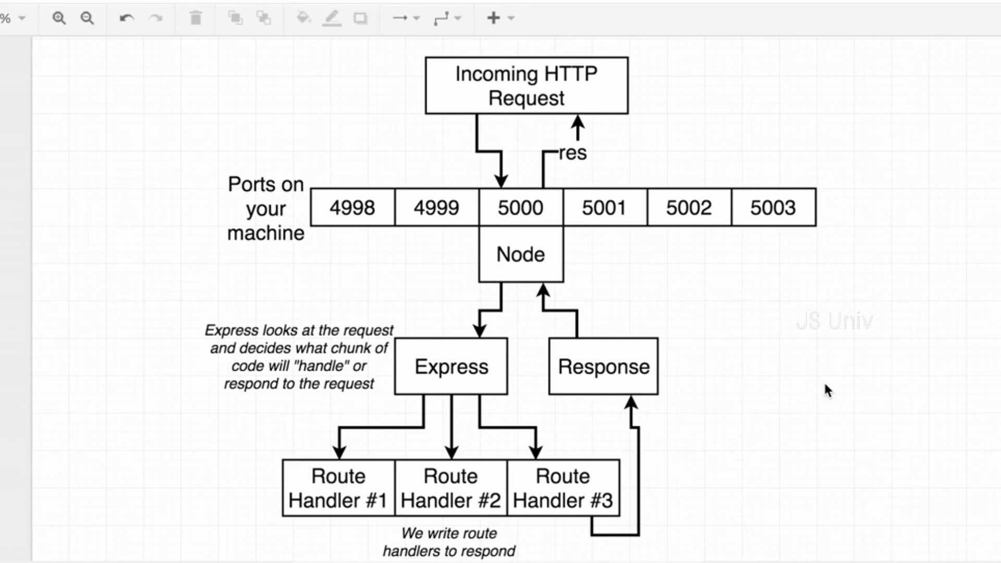
mouse_move(515, 284)
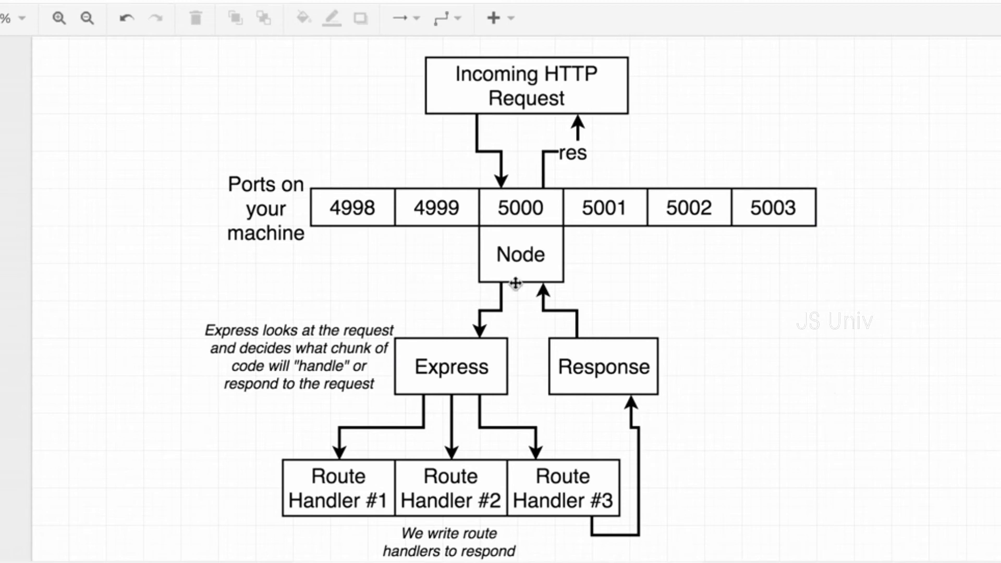
mouse_move(182, 278)
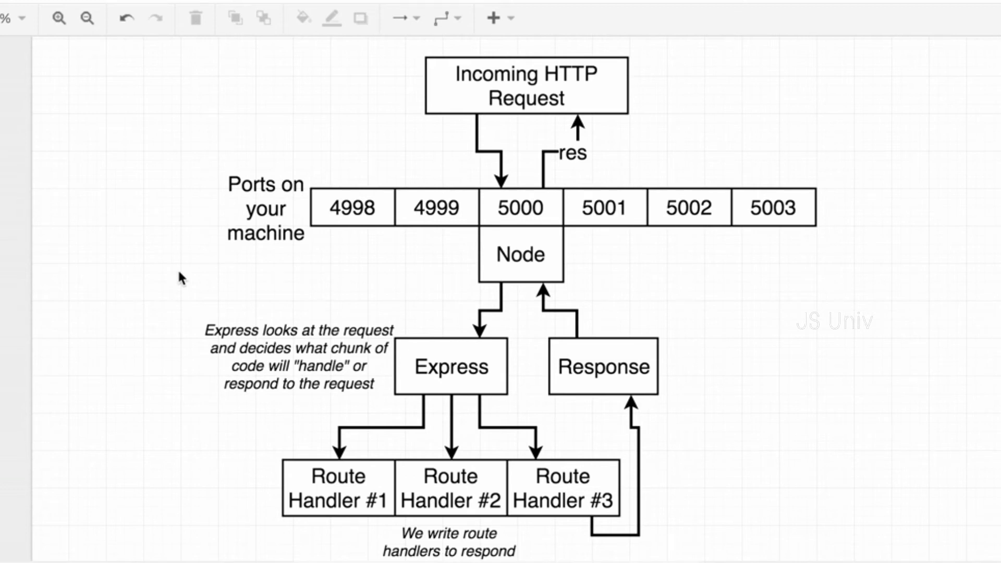
mouse_move(163, 262)
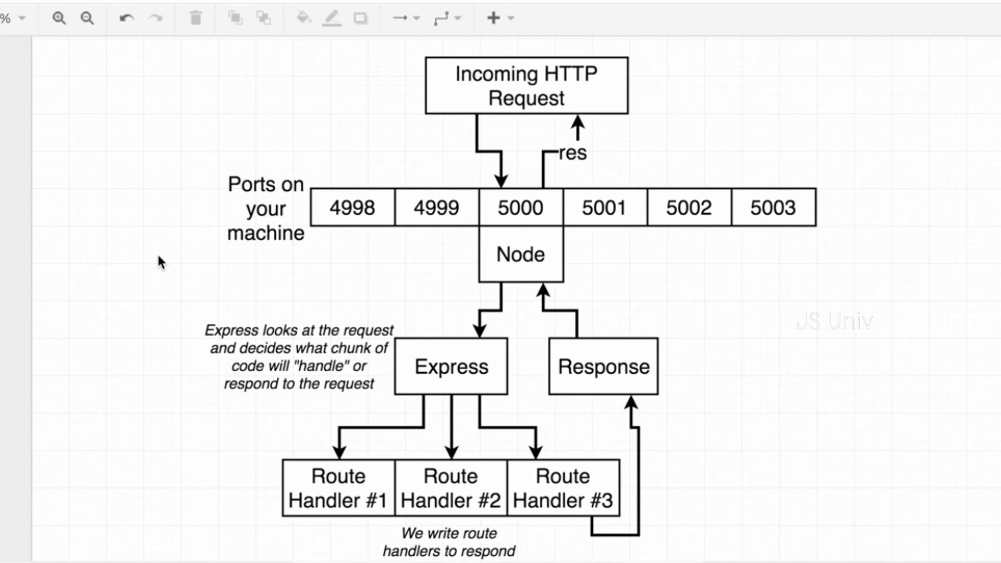
Switch to the diagram page tracing an HTTP request through port 5000, Node, Express and route handlers.
click(526, 86)
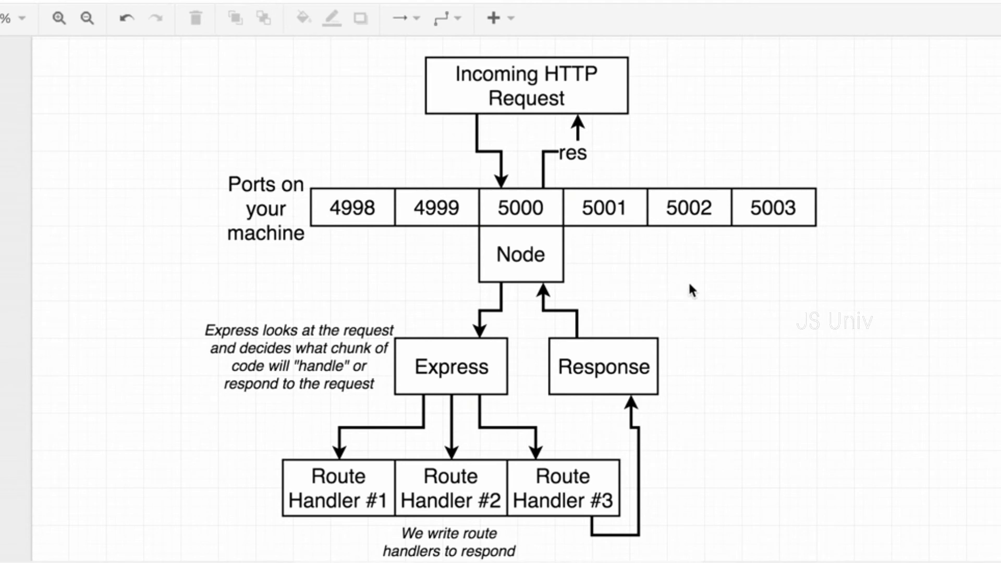
click(520, 255)
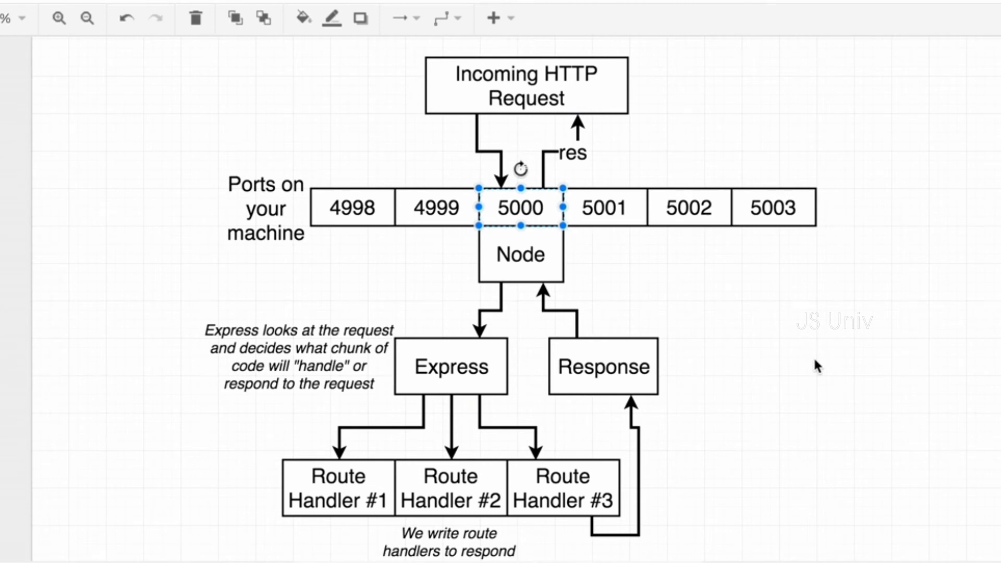
mouse_move(505, 255)
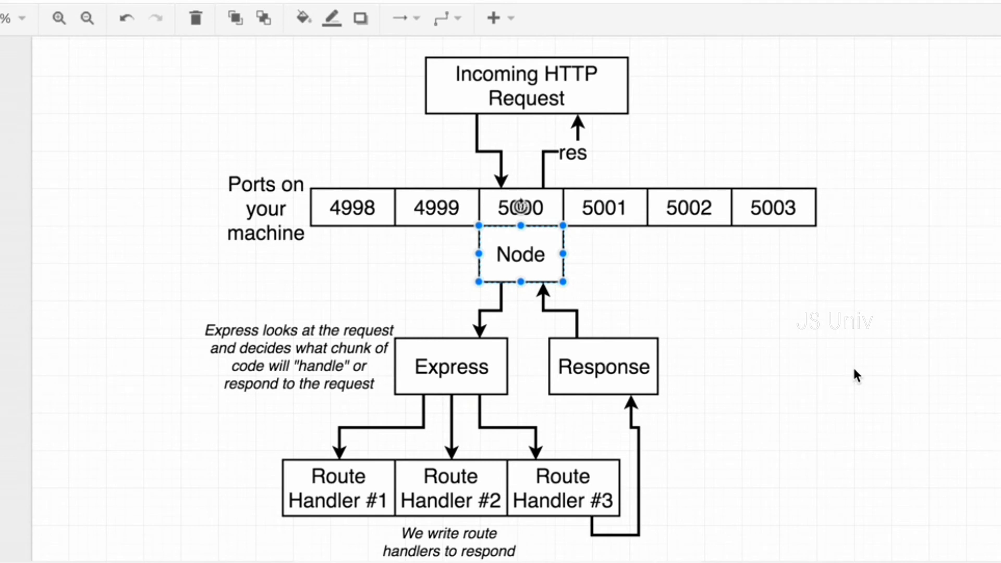
click(526, 86)
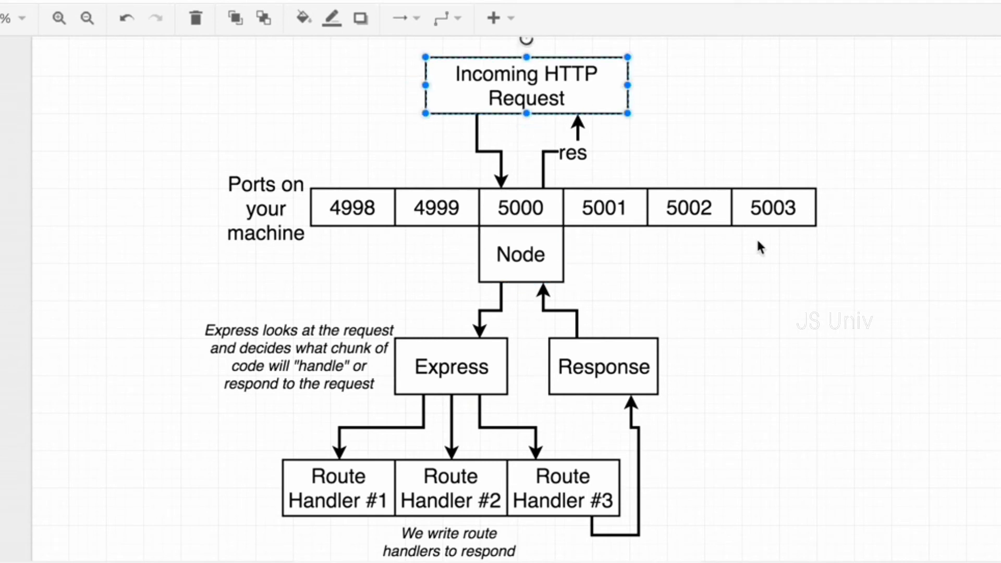
click(451, 366)
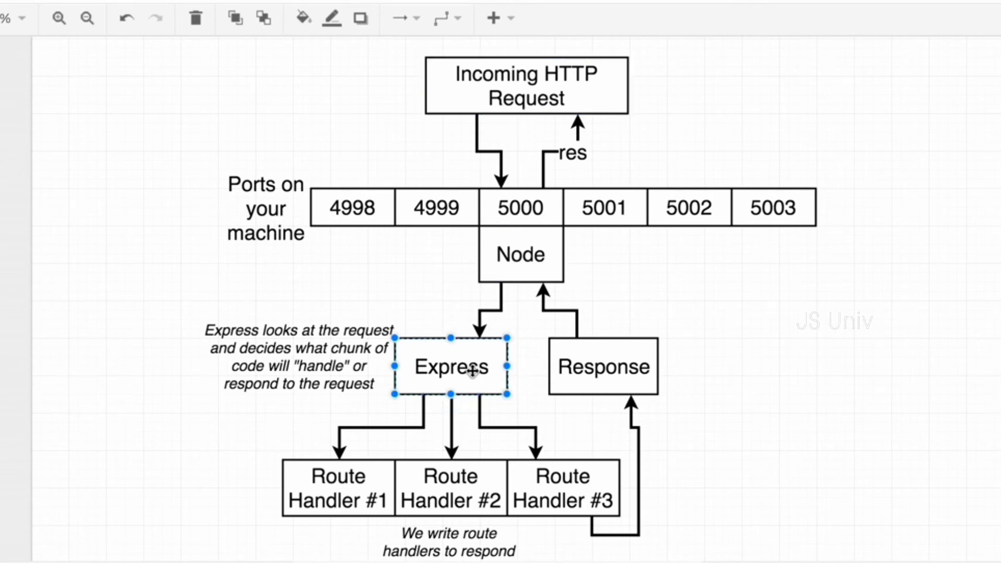
mouse_move(759, 371)
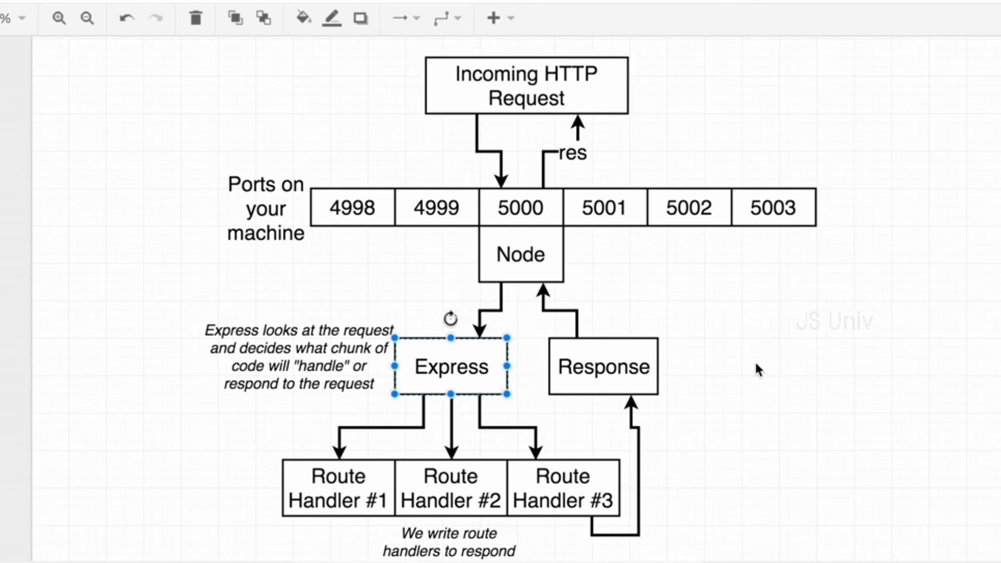
click(522, 254)
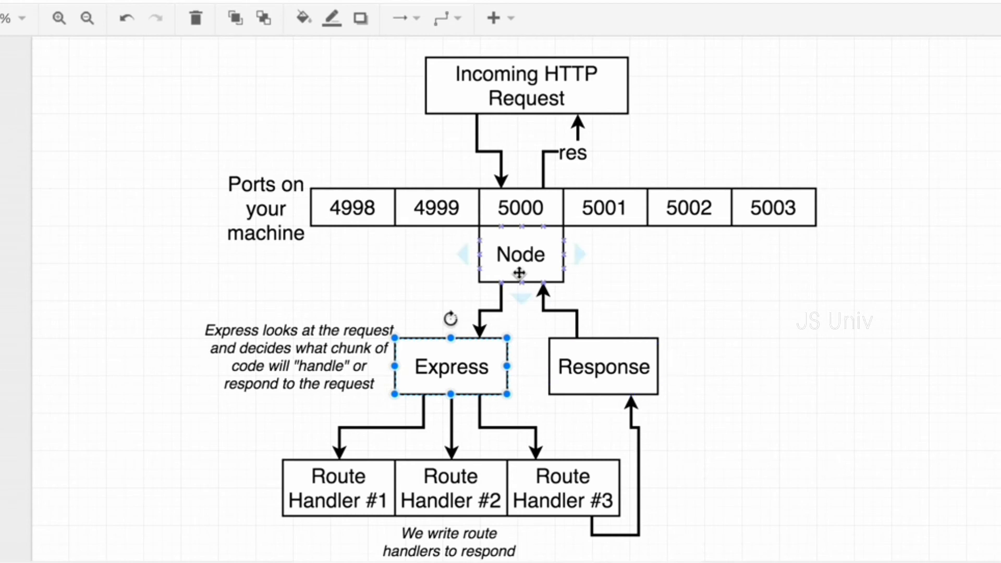
click(519, 254)
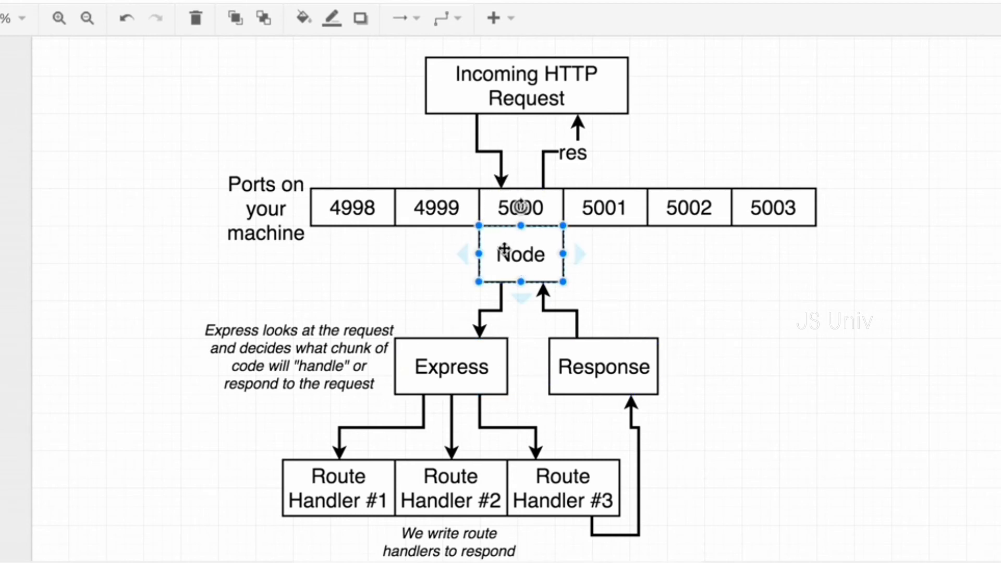
click(451, 366)
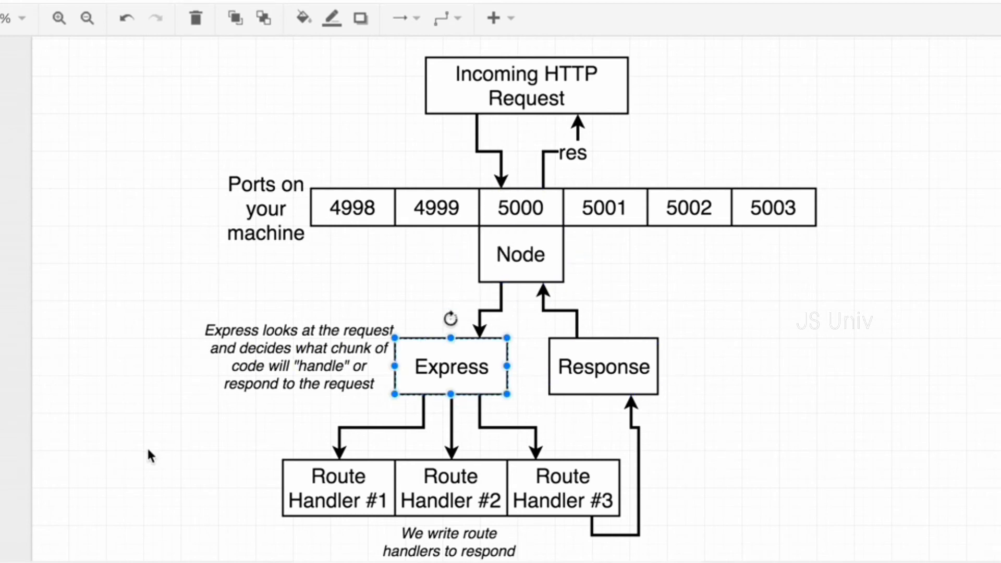
scroll(down, 3)
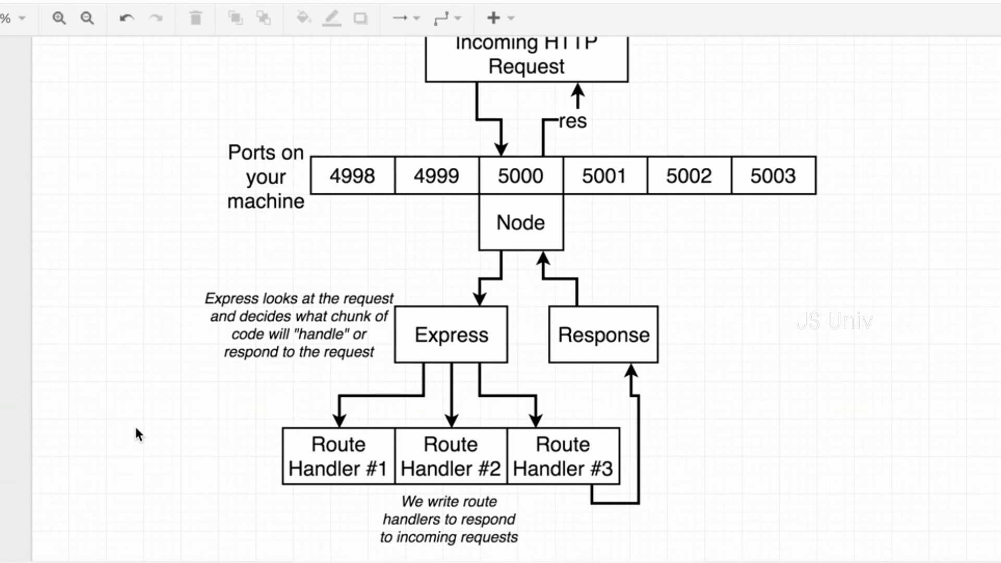
mouse_move(405, 401)
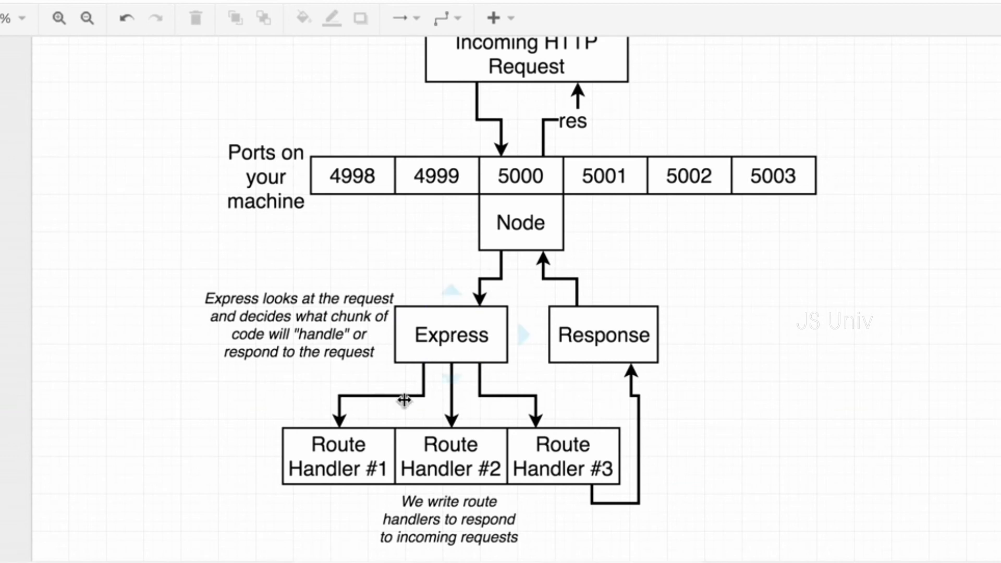
click(563, 456)
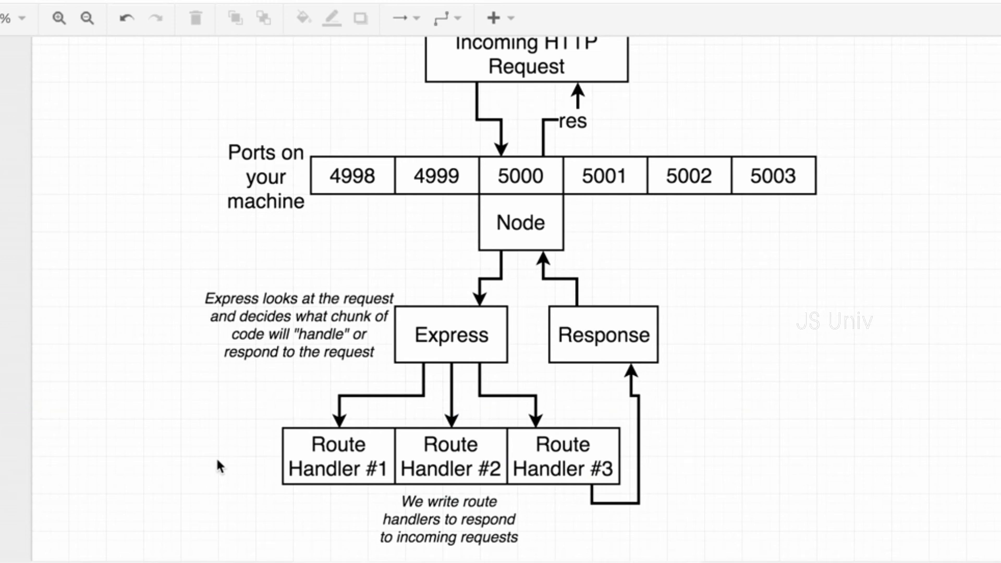
click(337, 455)
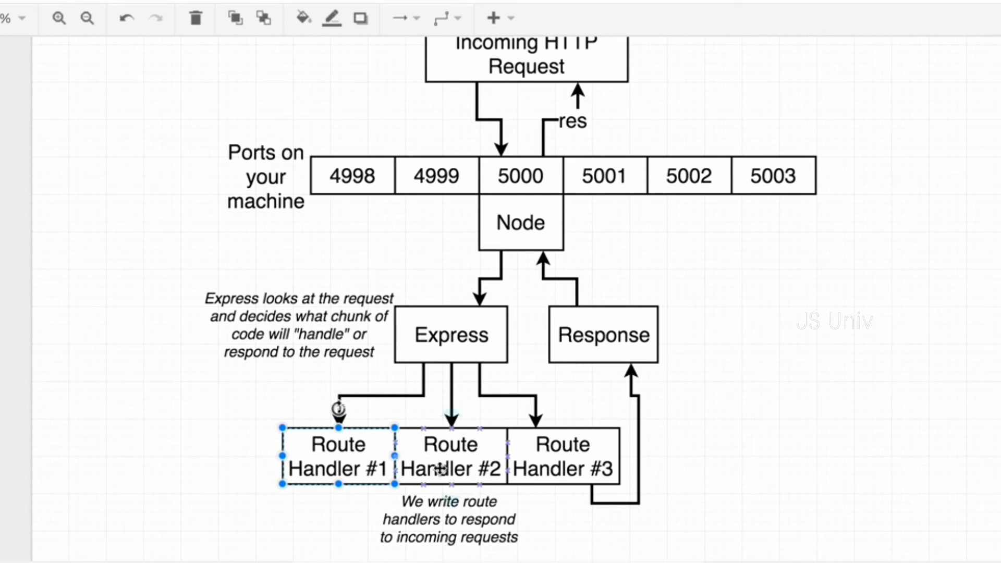
click(449, 456)
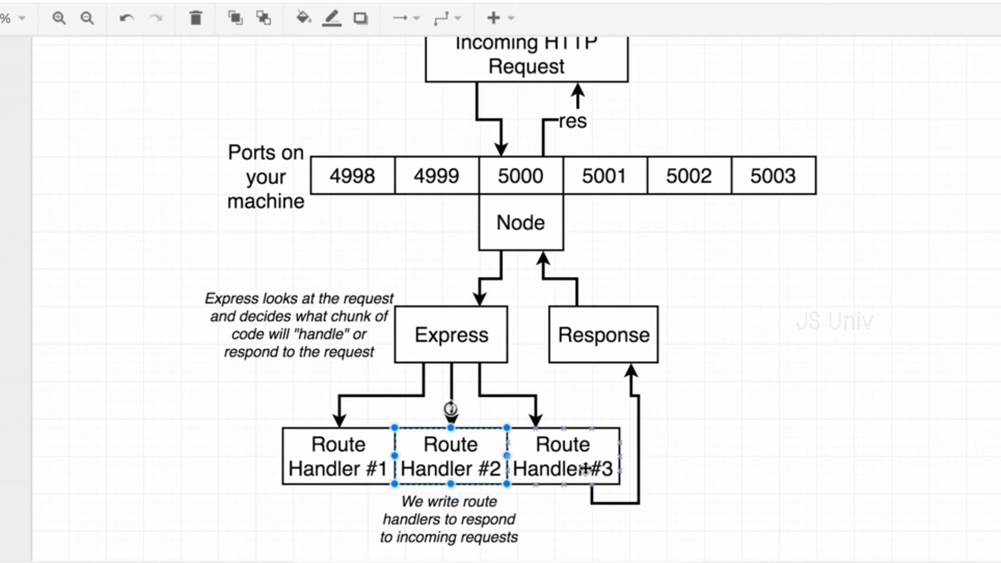
click(563, 455)
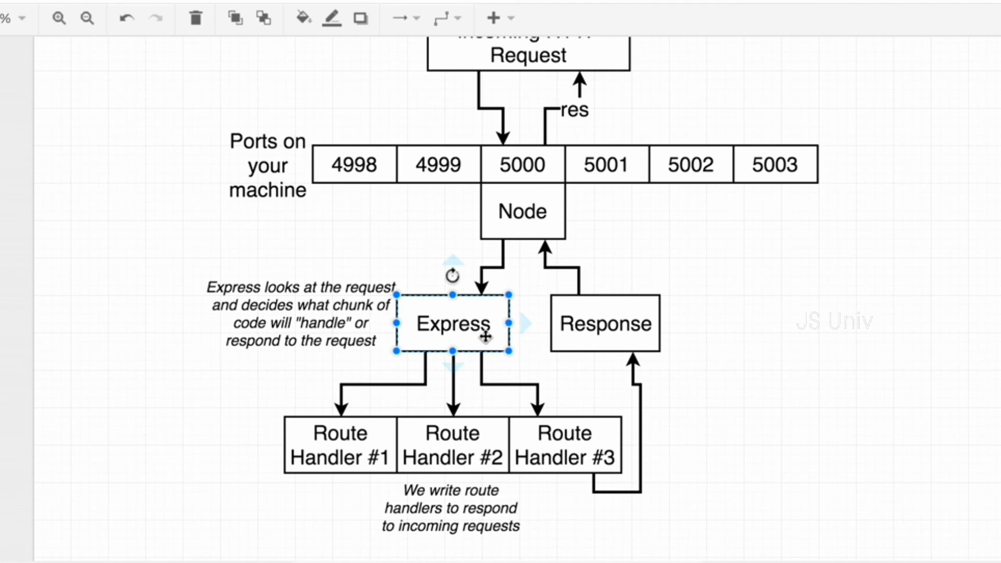
click(563, 444)
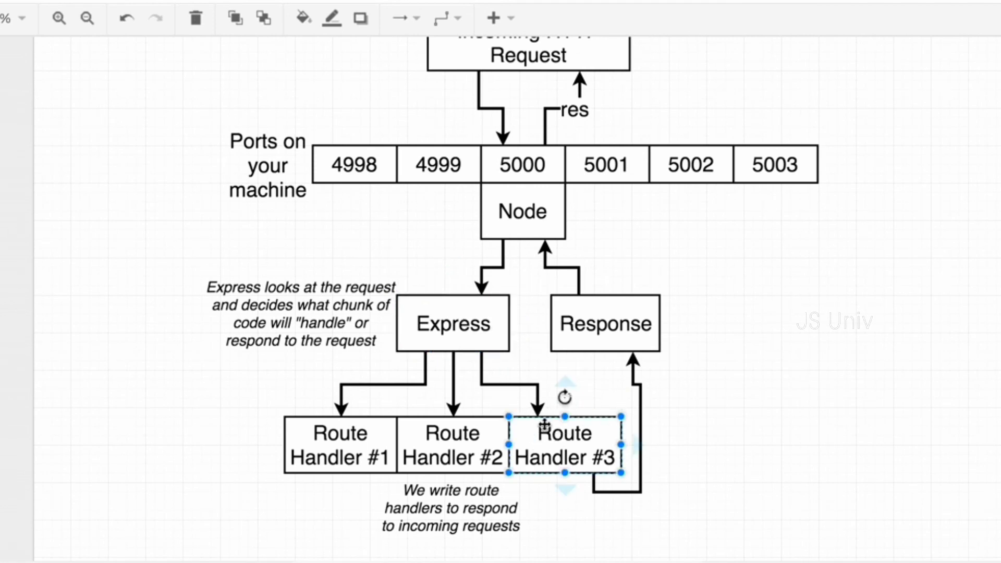
mouse_move(567, 489)
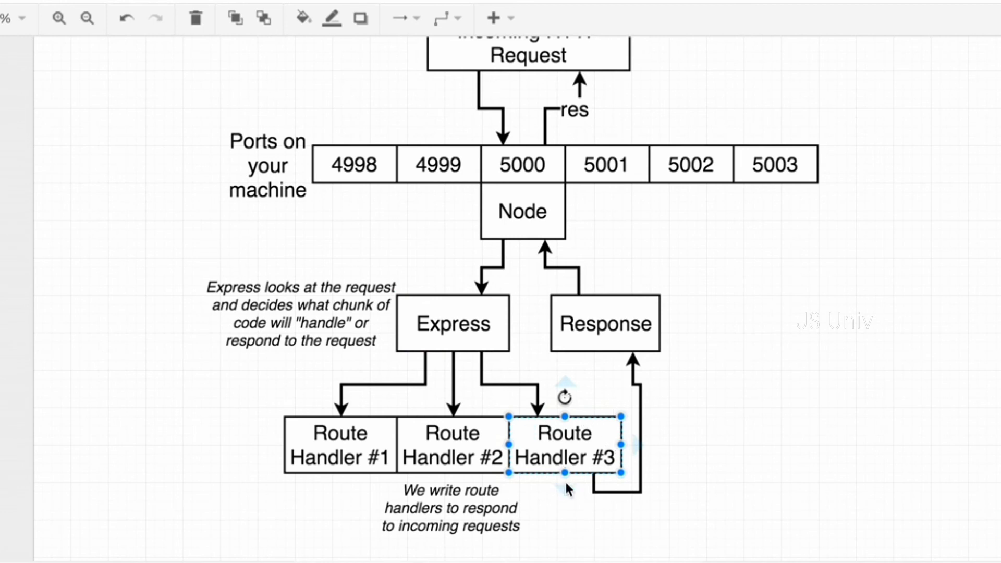
mouse_move(653, 490)
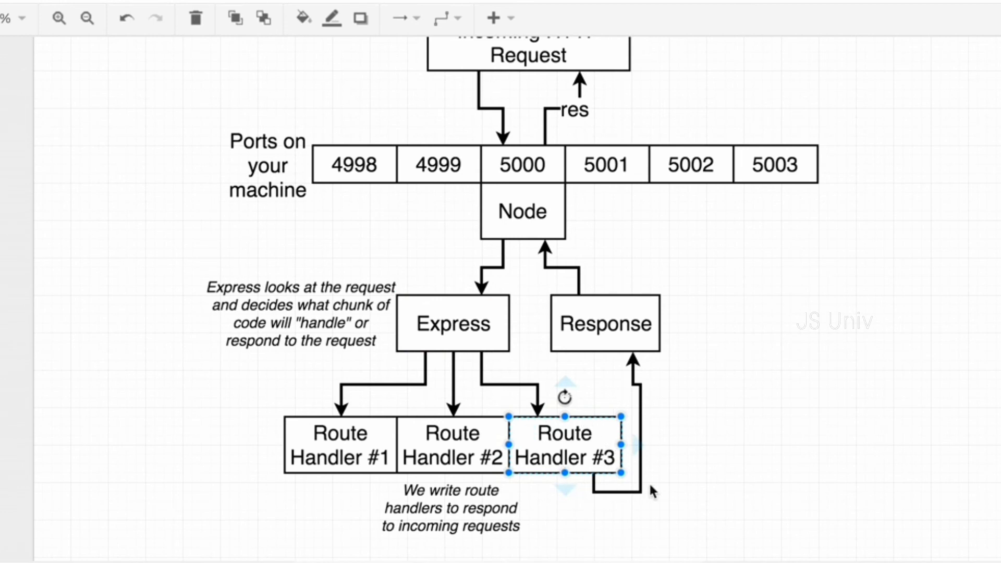
mouse_move(577, 465)
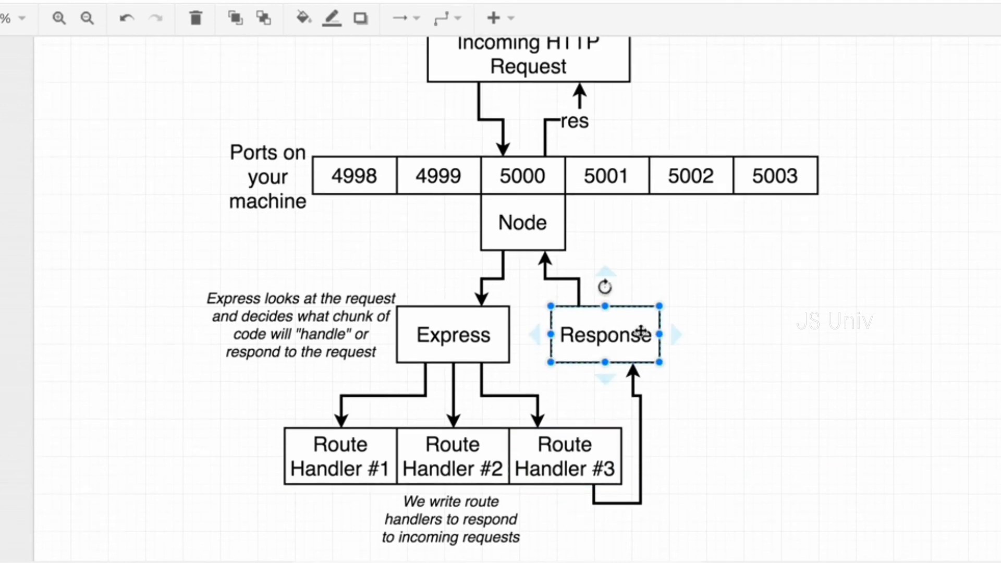
scroll(down, 3)
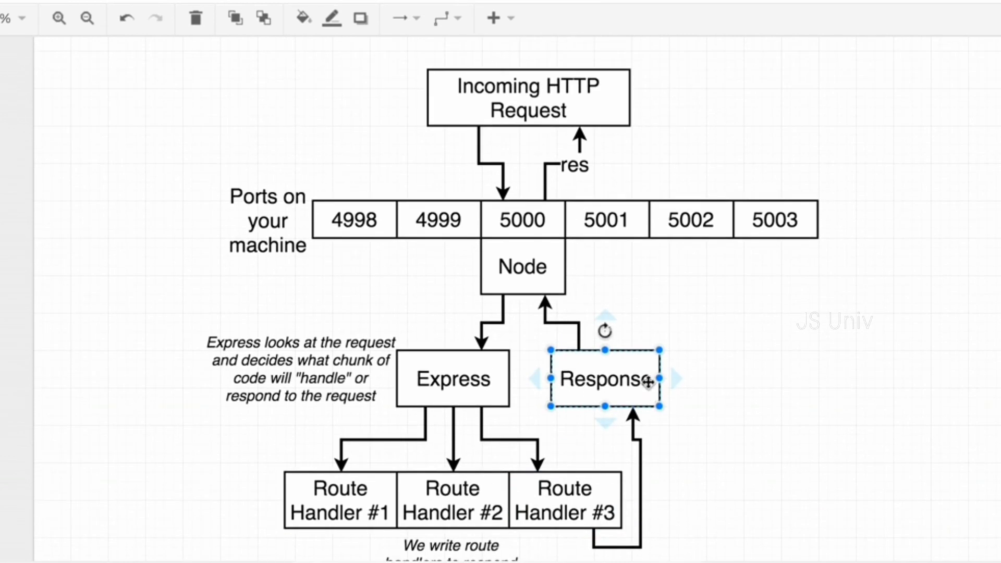
click(522, 266)
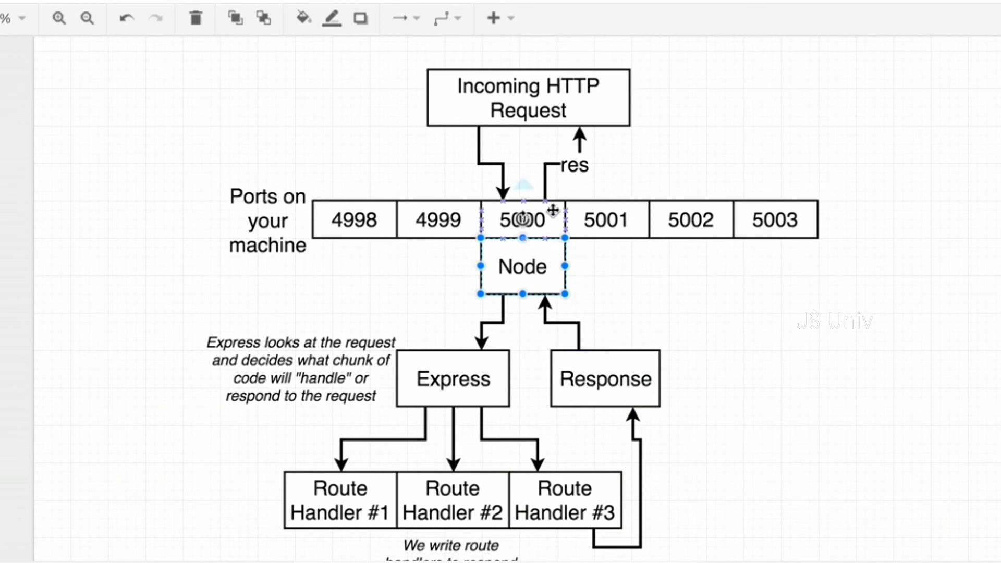
click(604, 377)
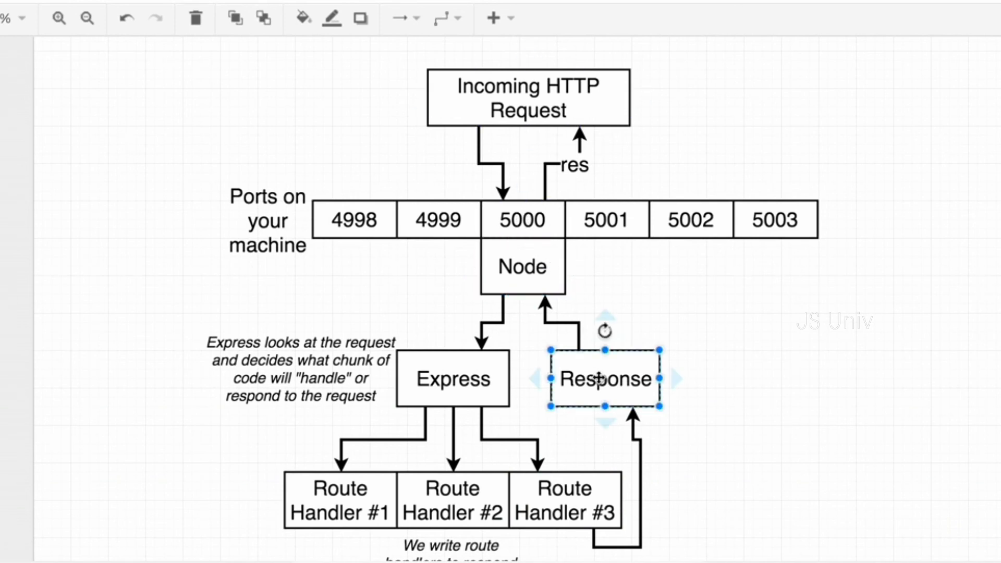
mouse_move(570, 200)
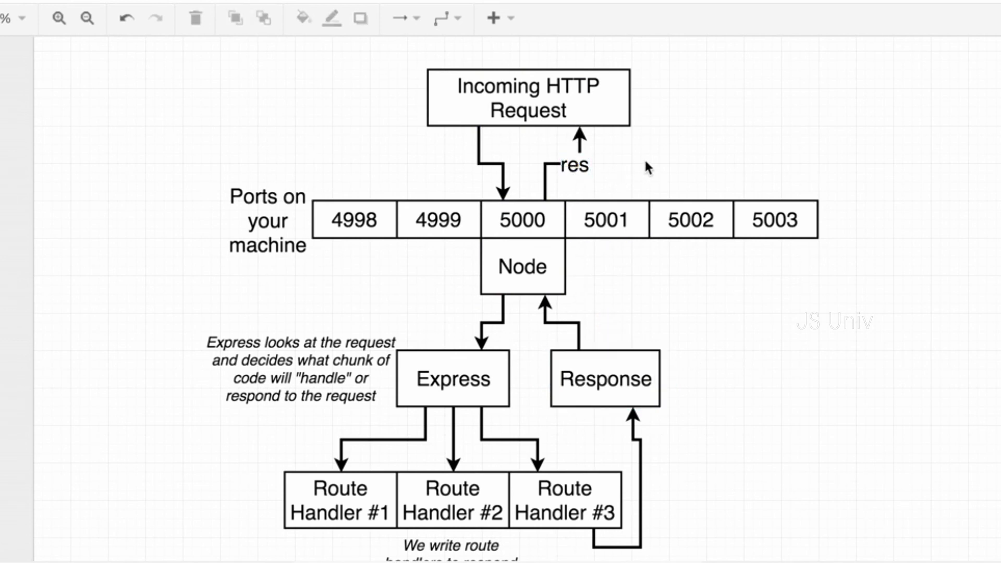
mouse_move(613, 180)
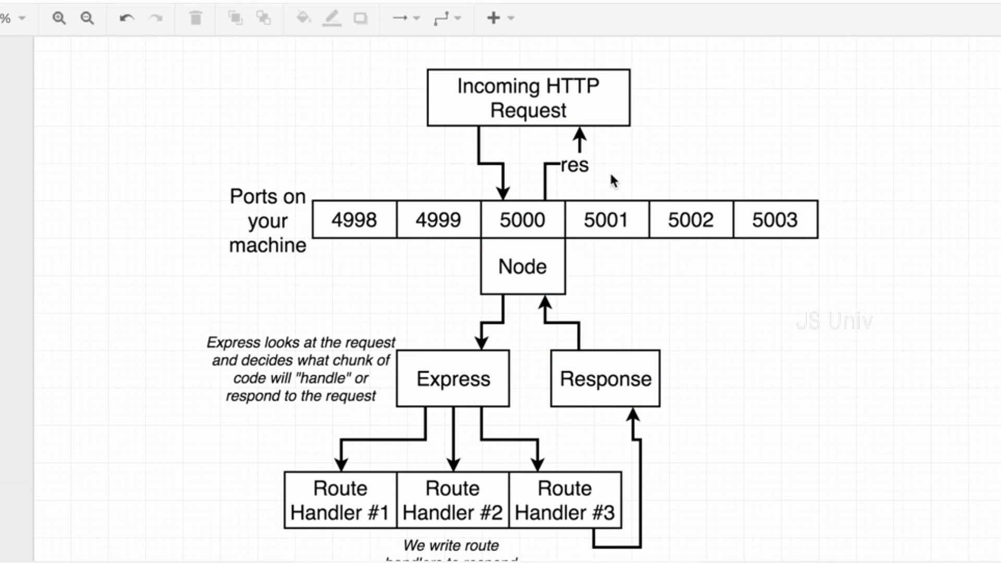
mouse_move(730, 164)
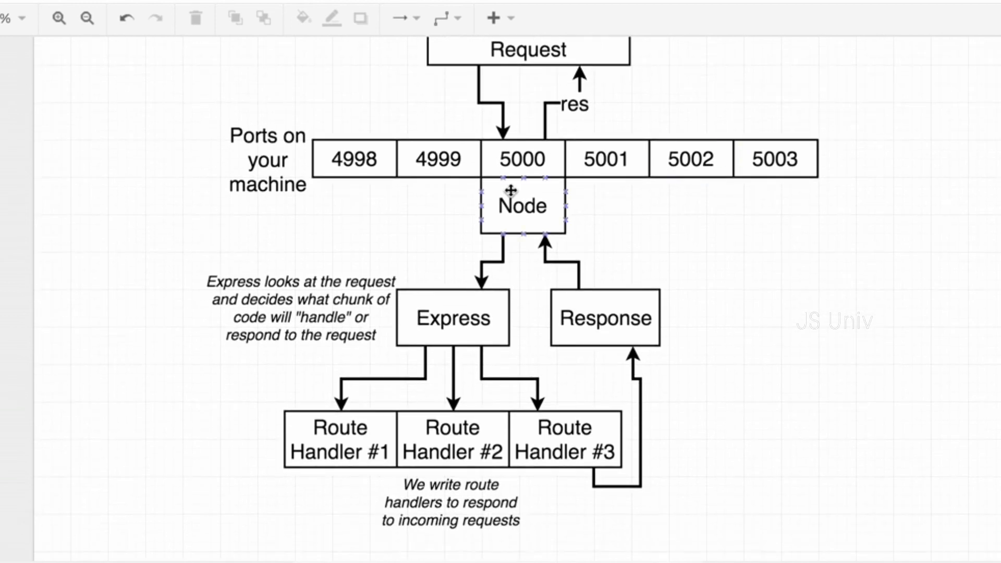
click(521, 205)
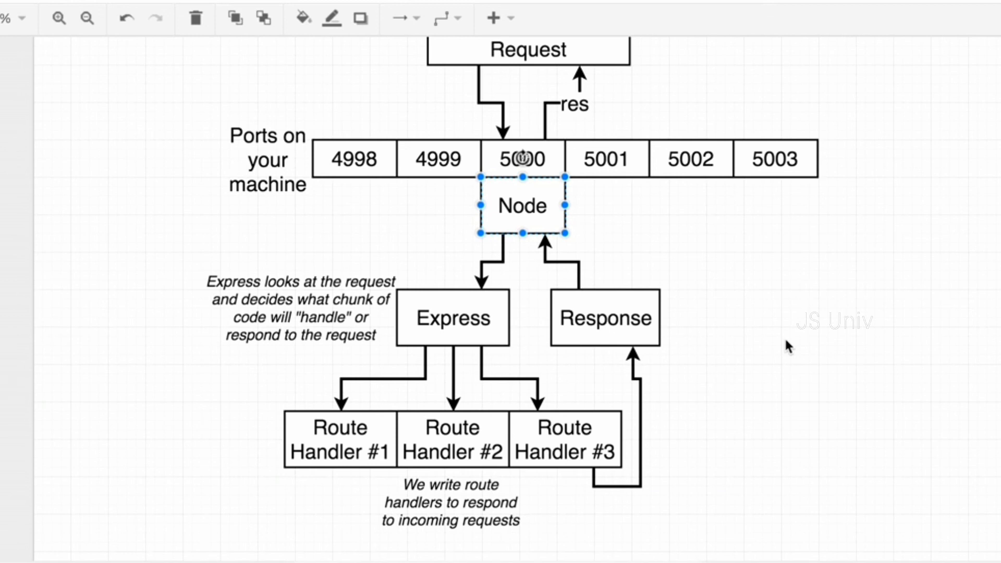
mouse_move(549, 342)
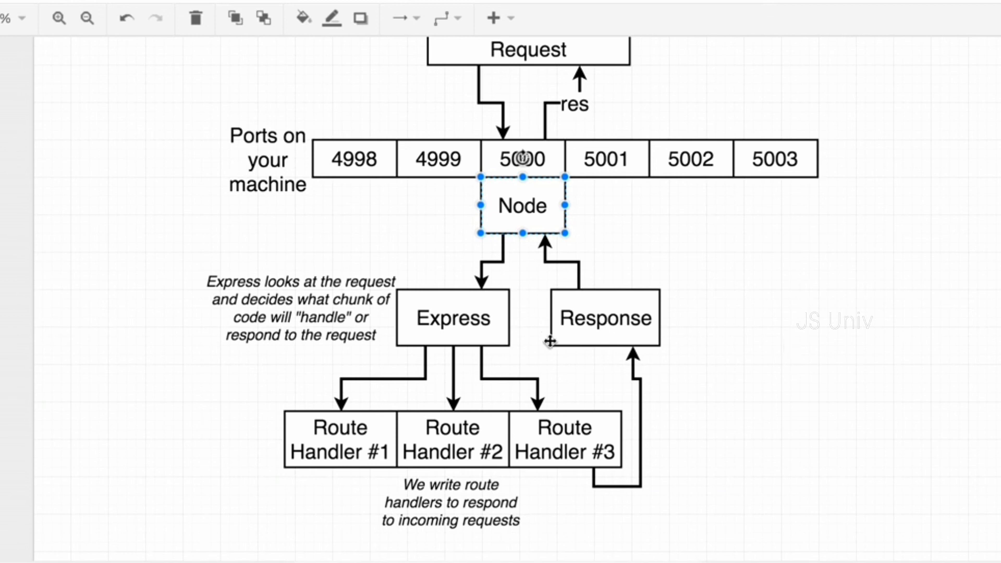
click(452, 318)
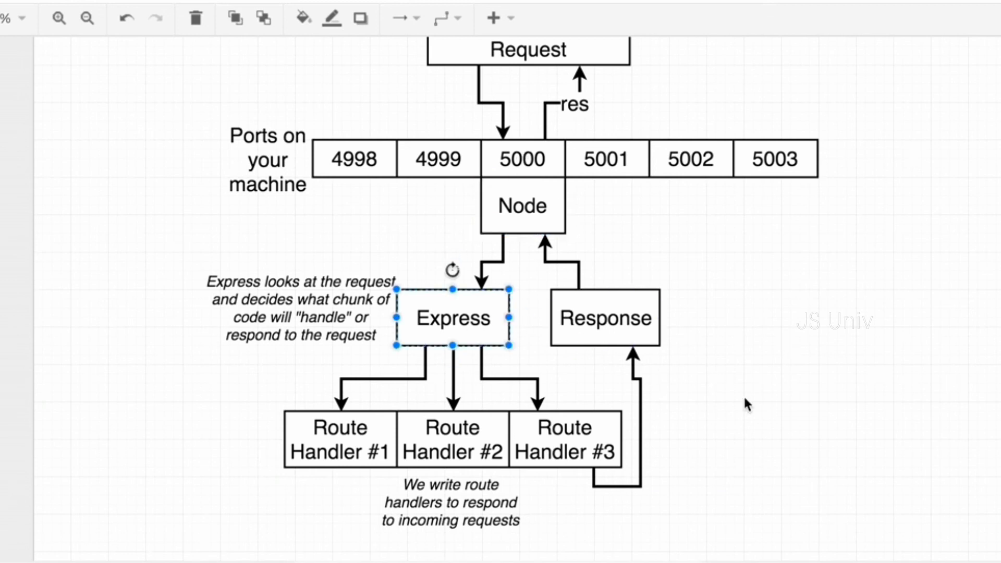
click(565, 438)
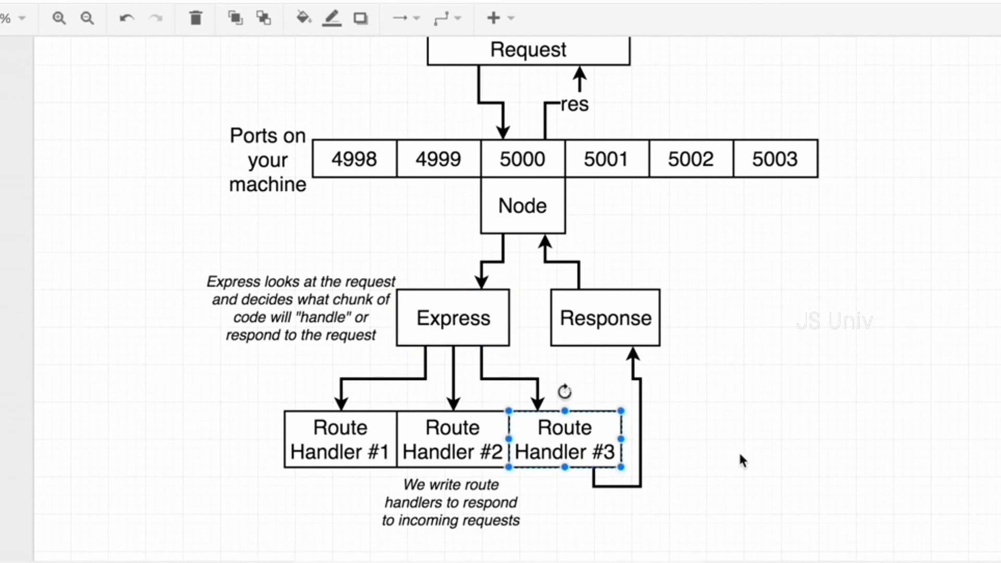
click(604, 318)
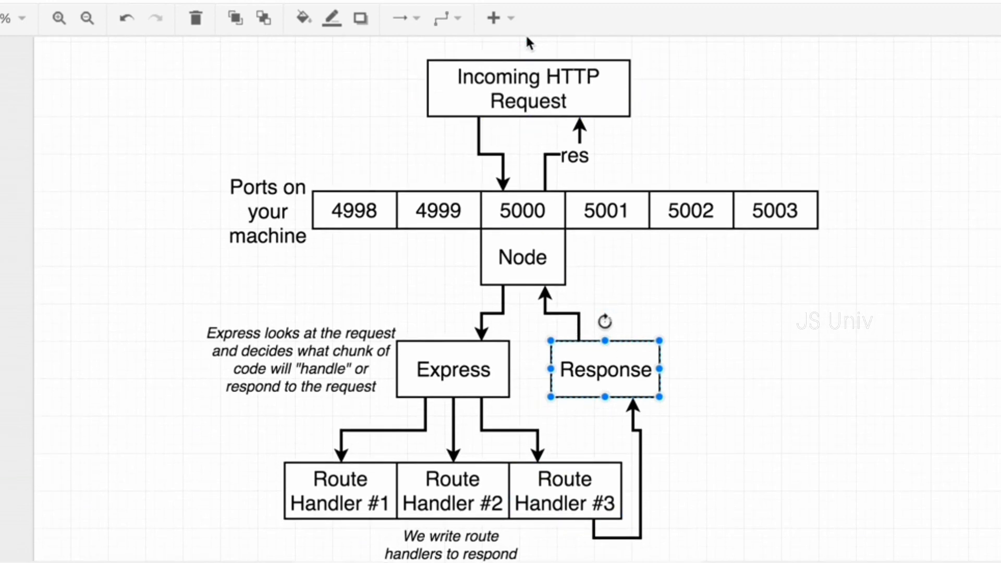
scroll(down, 3)
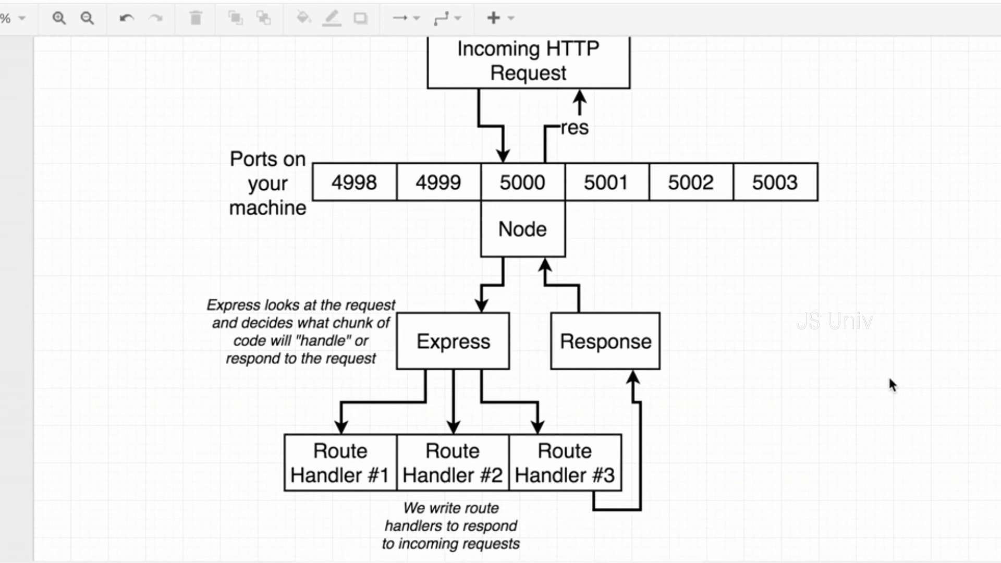
mouse_move(479, 395)
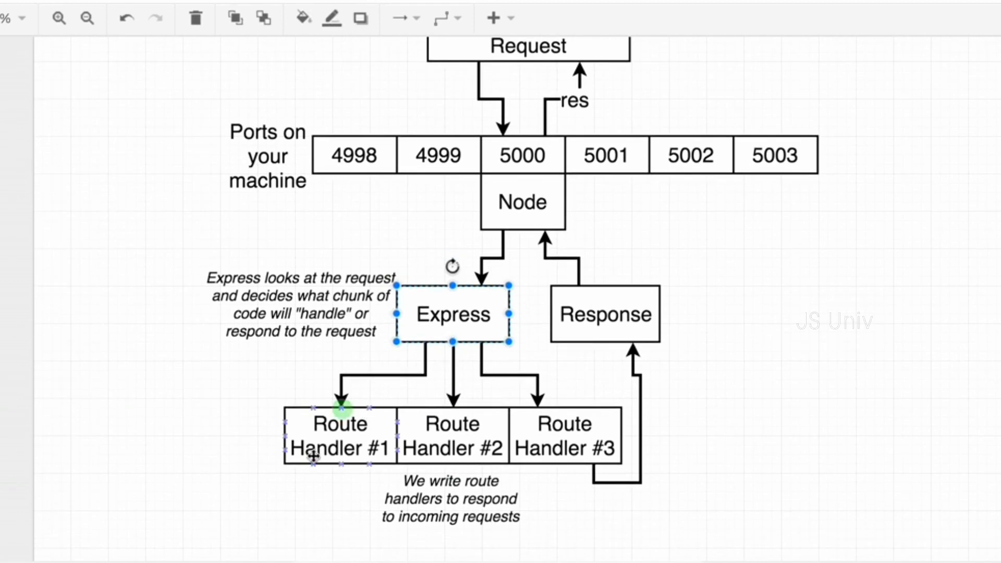
click(564, 435)
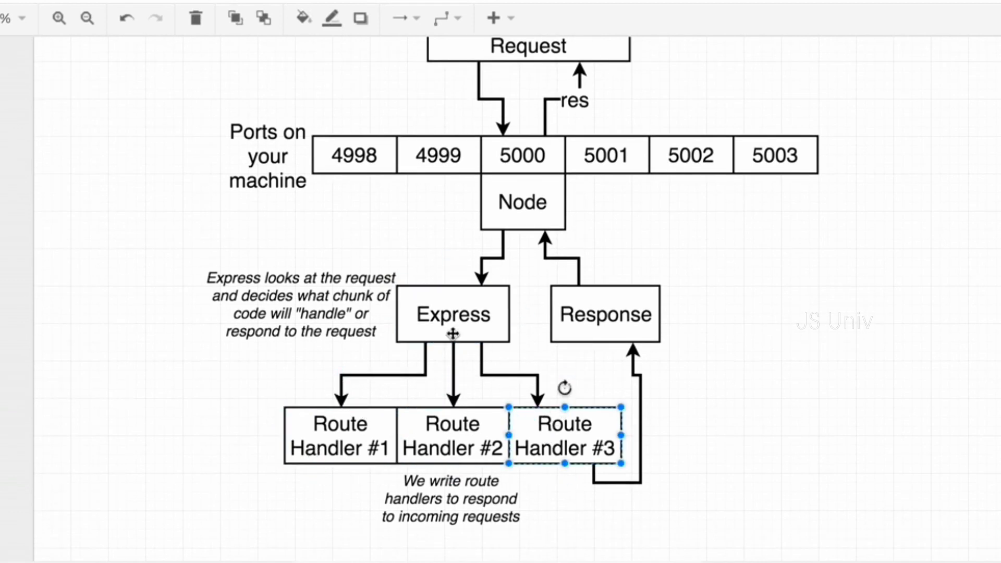
click(452, 314)
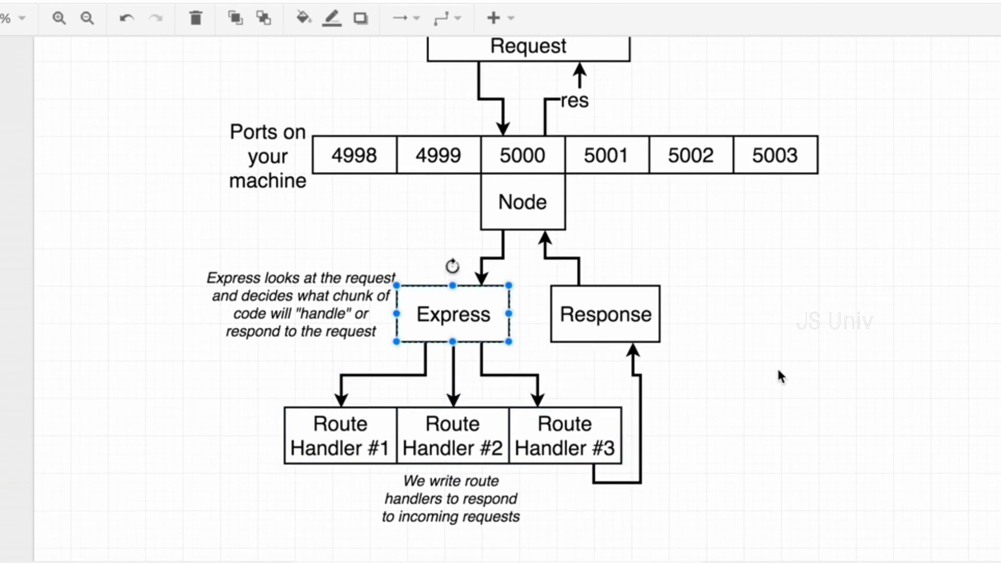
click(817, 395)
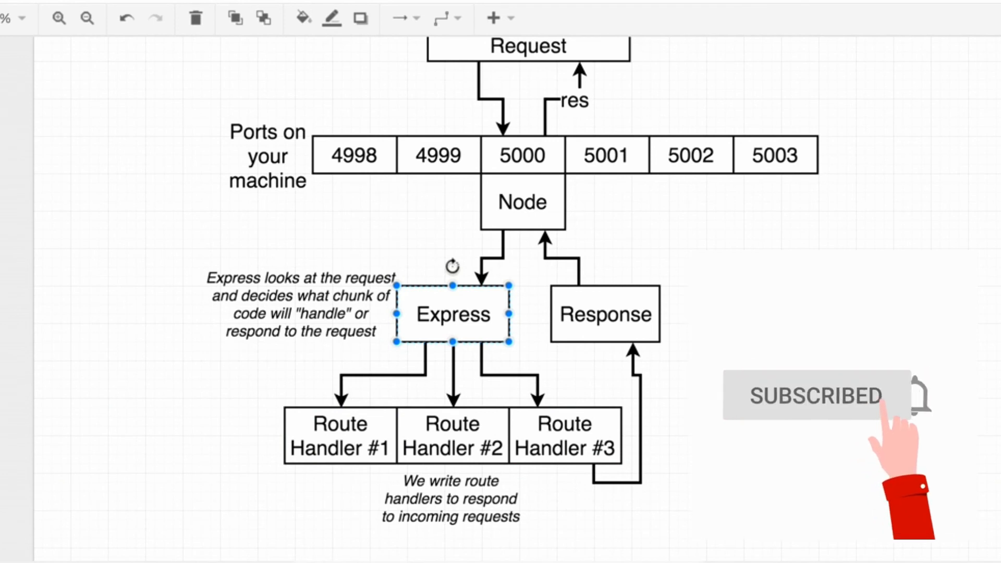